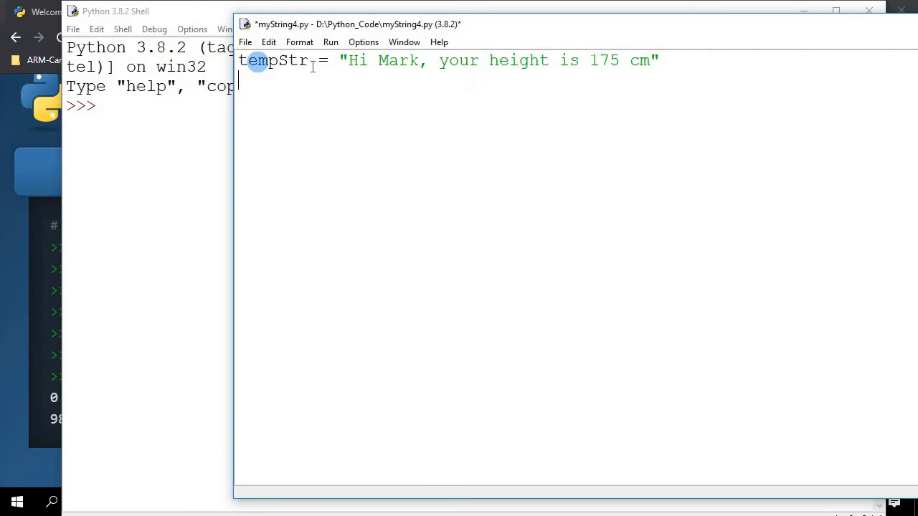
mouse_move(337, 68)
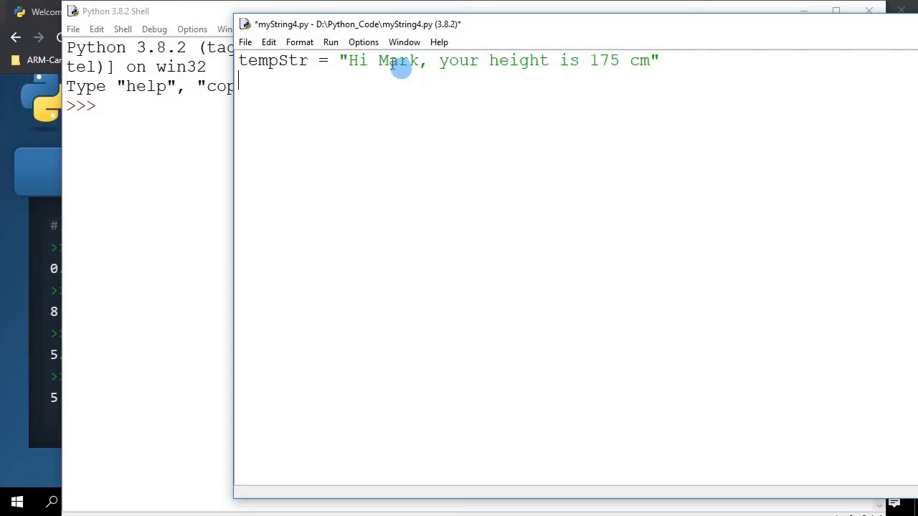
Make tempStr read "Hi {}, your height is {} cm" with placeholders for Mark and 175.
double_click(396, 60)
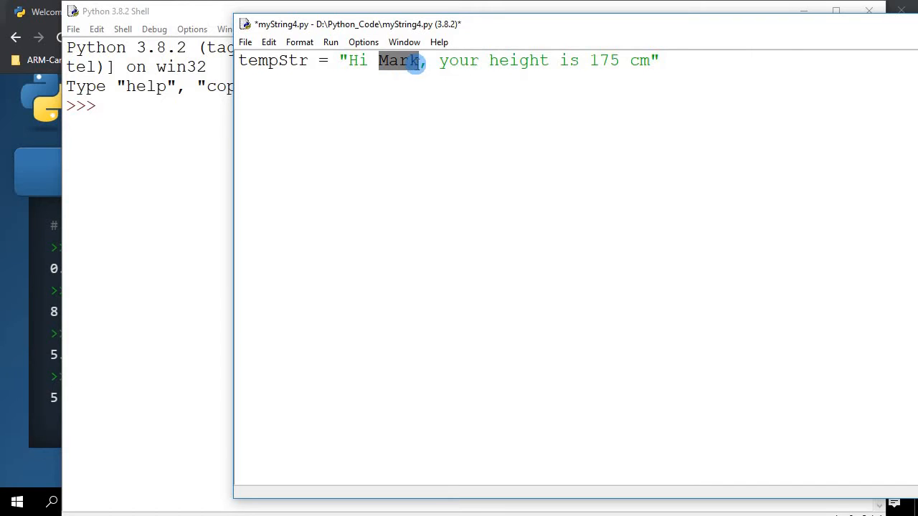
double_click(605, 60)
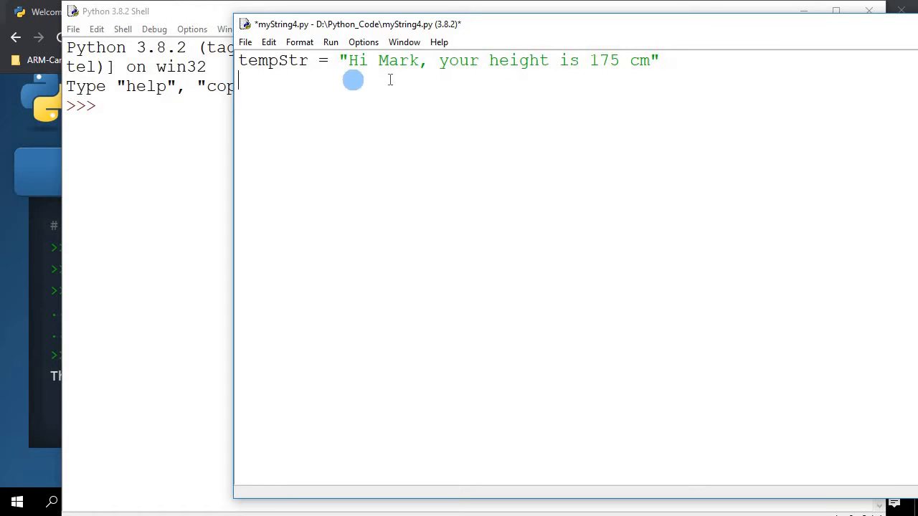
mouse_move(660, 78)
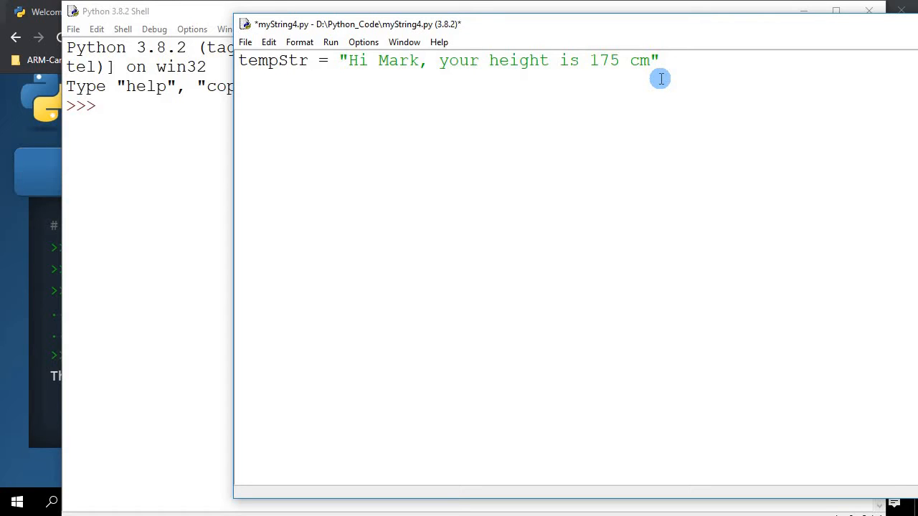
mouse_move(408, 60)
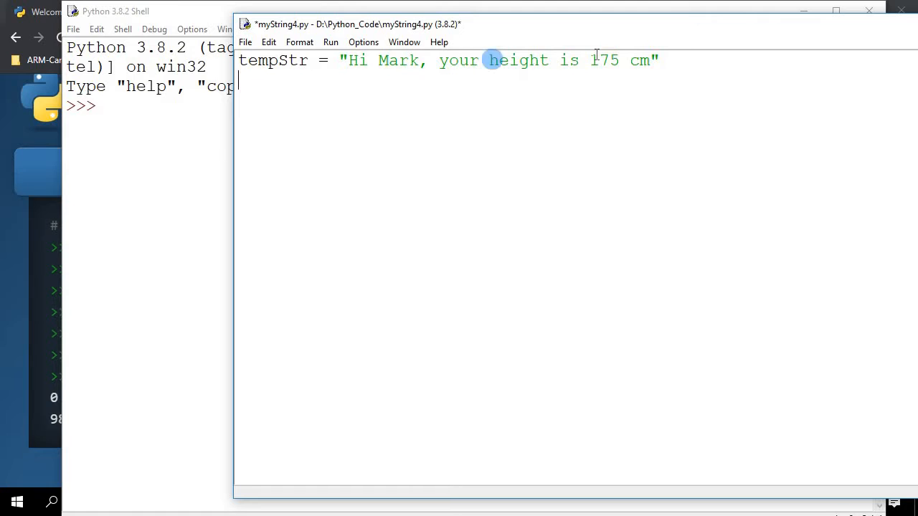
double_click(399, 60)
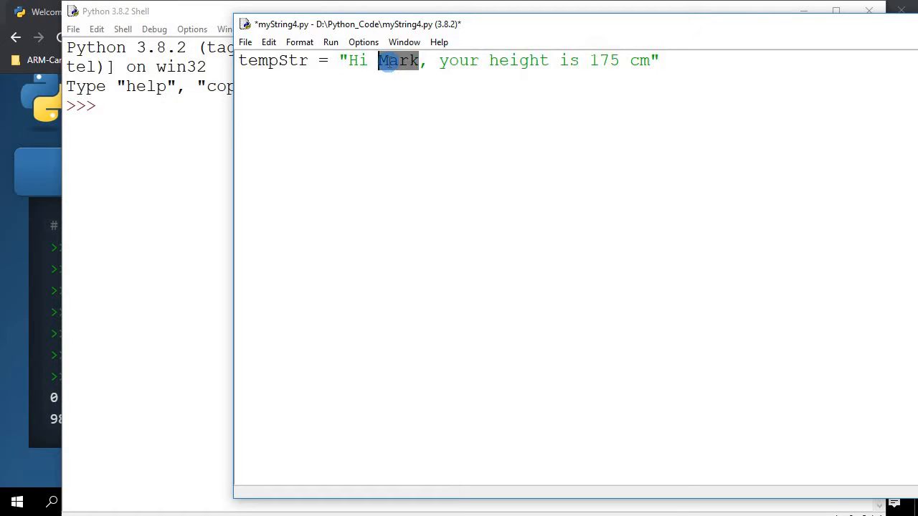
type("{}")
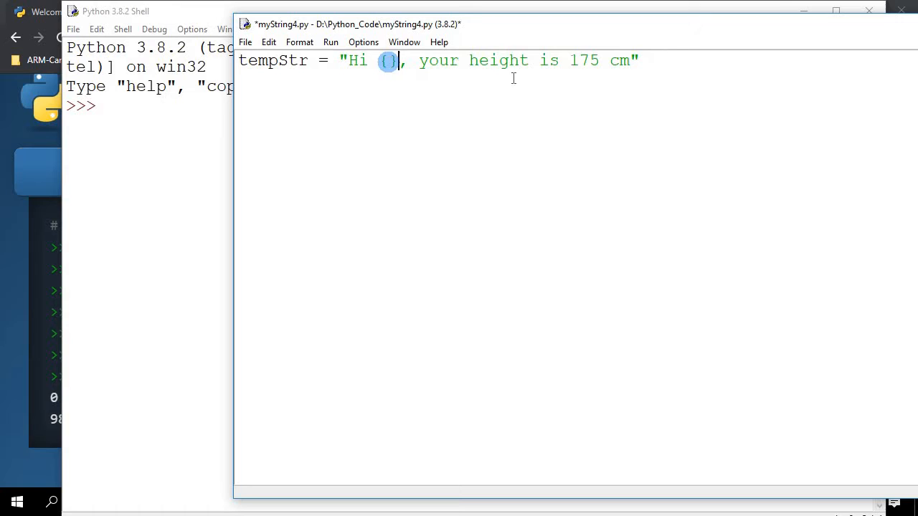
double_click(584, 60)
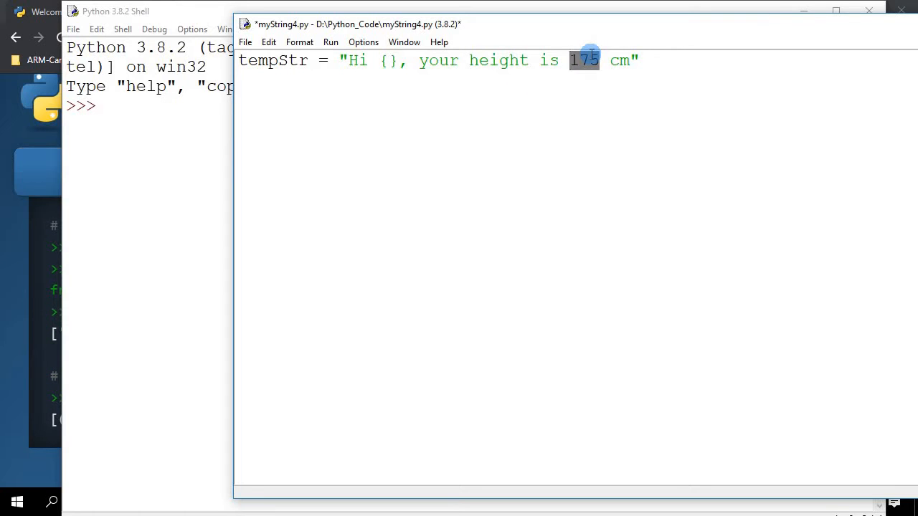
type("{}")
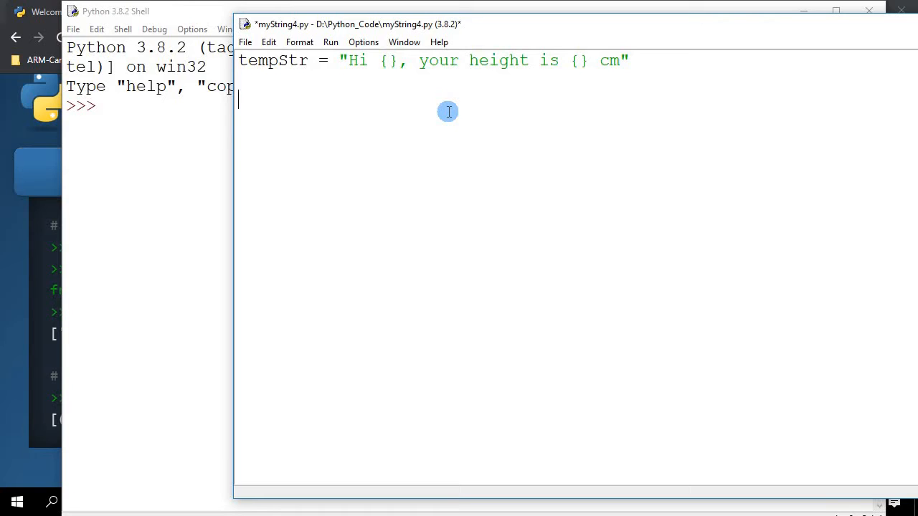
Add the line print(tempStr.format("Mark")) below the template string.
type("print(")
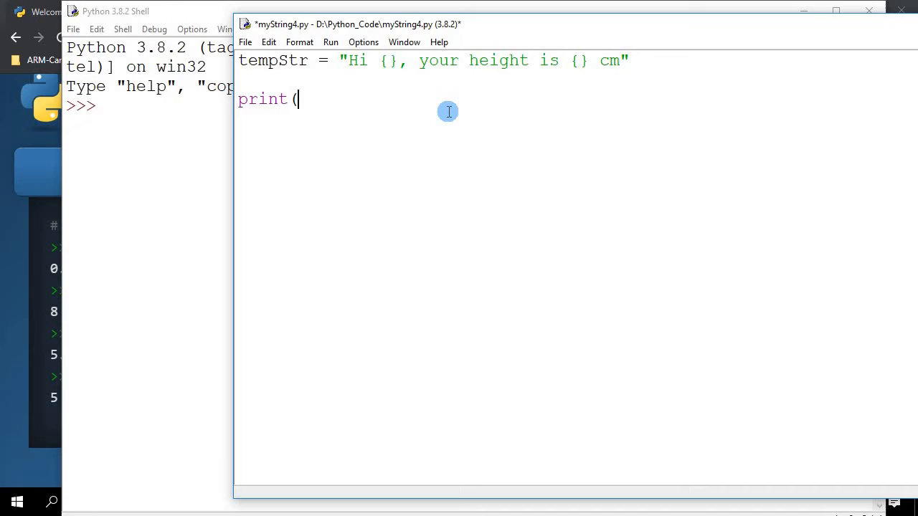
type(")")
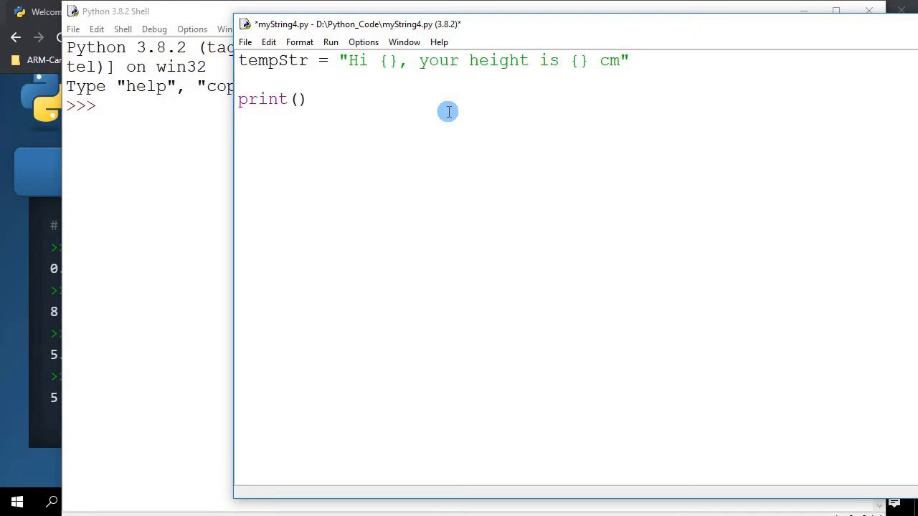
type("tempStr.")
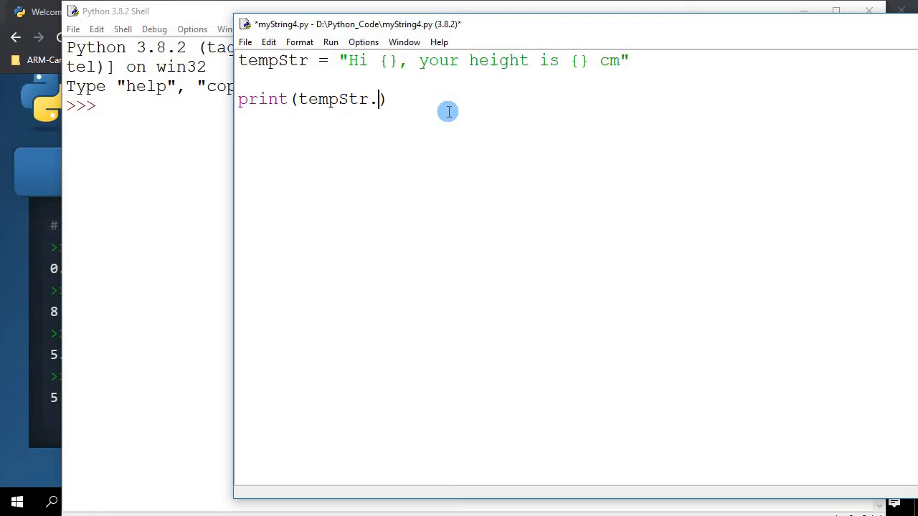
type("format()")
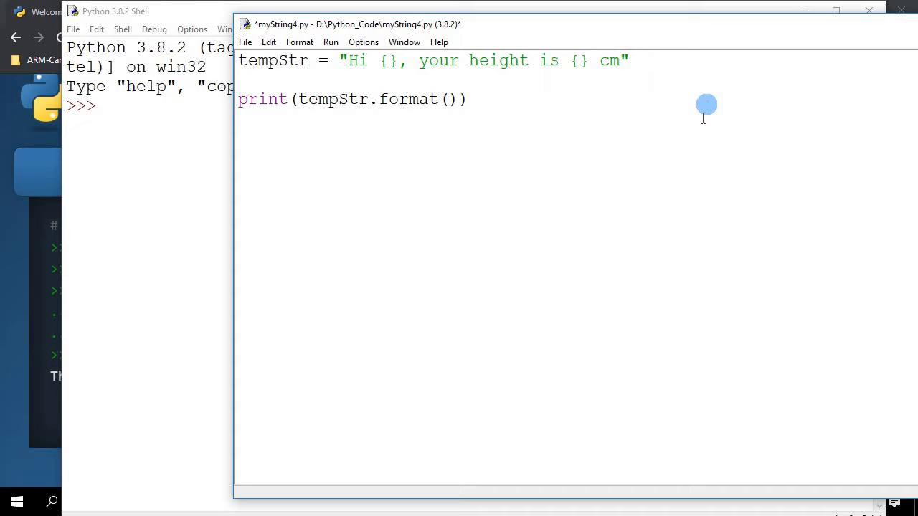
mouse_move(703, 112)
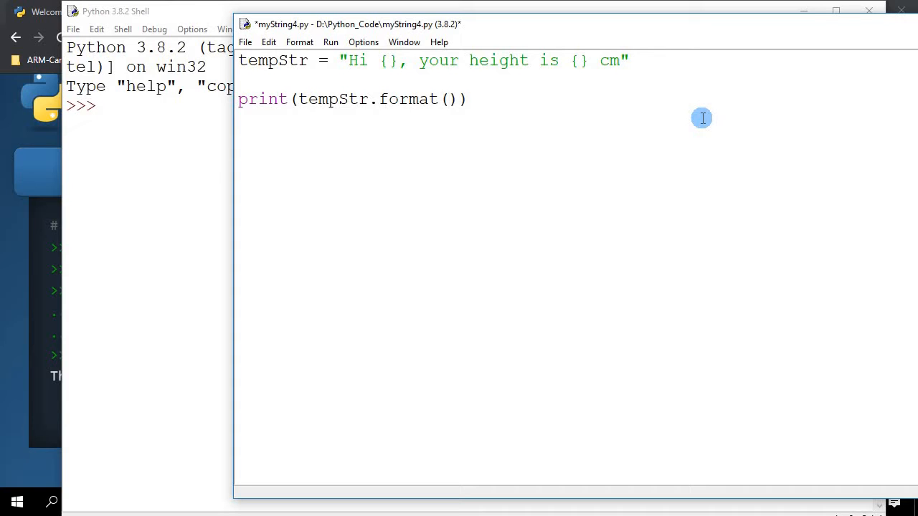
left_click(446, 99)
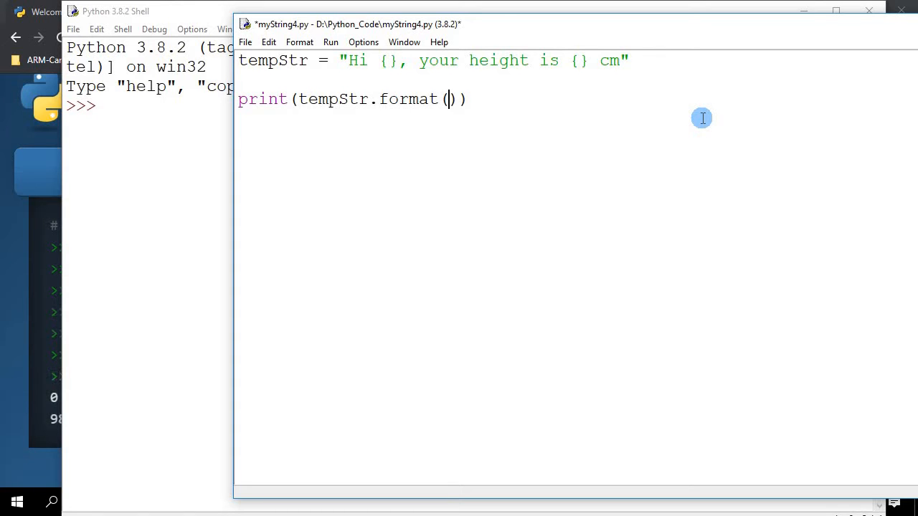
type("\"Mark\", \"175")
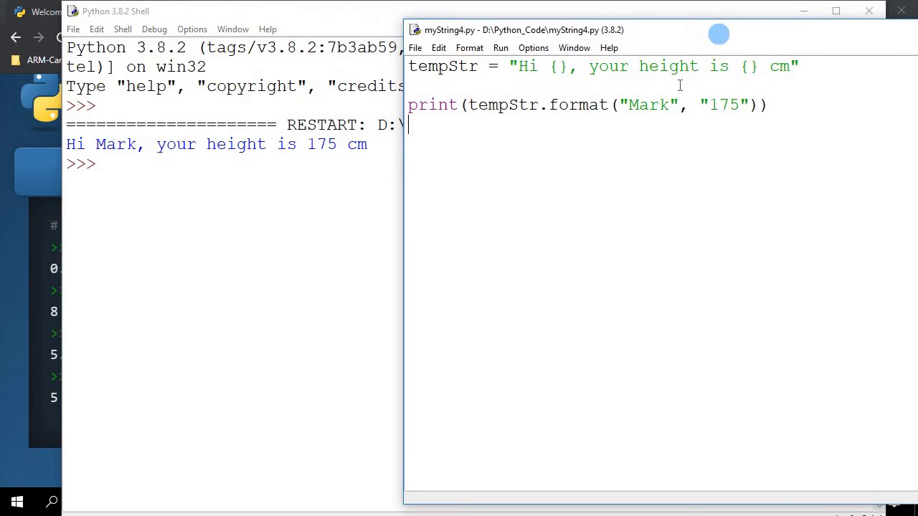
mouse_move(666, 114)
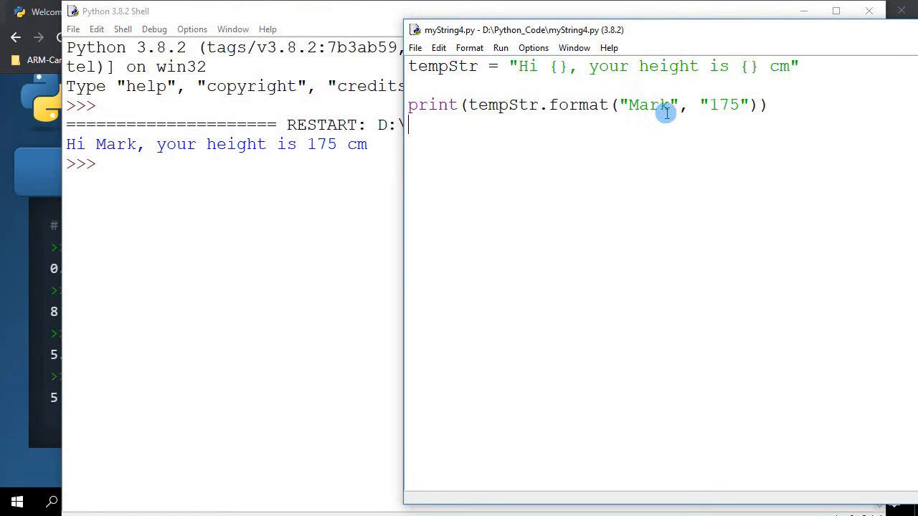
mouse_move(544, 69)
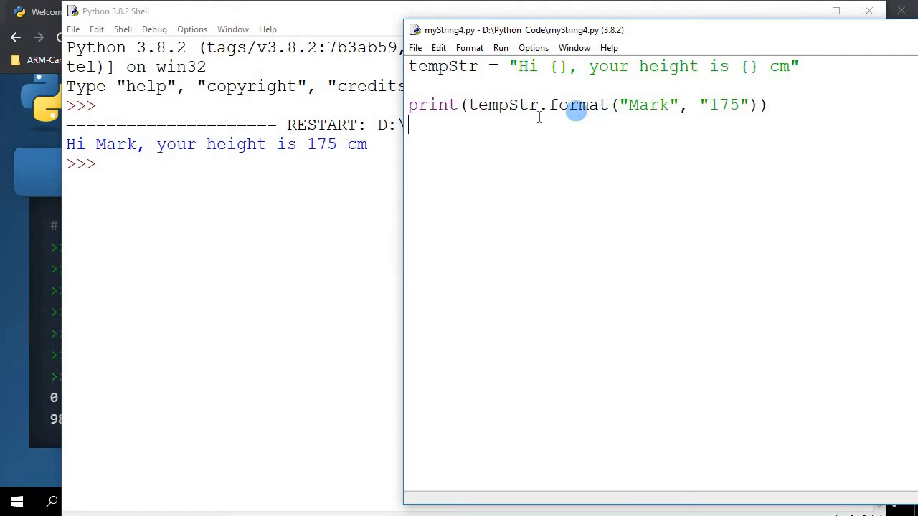
mouse_move(622, 132)
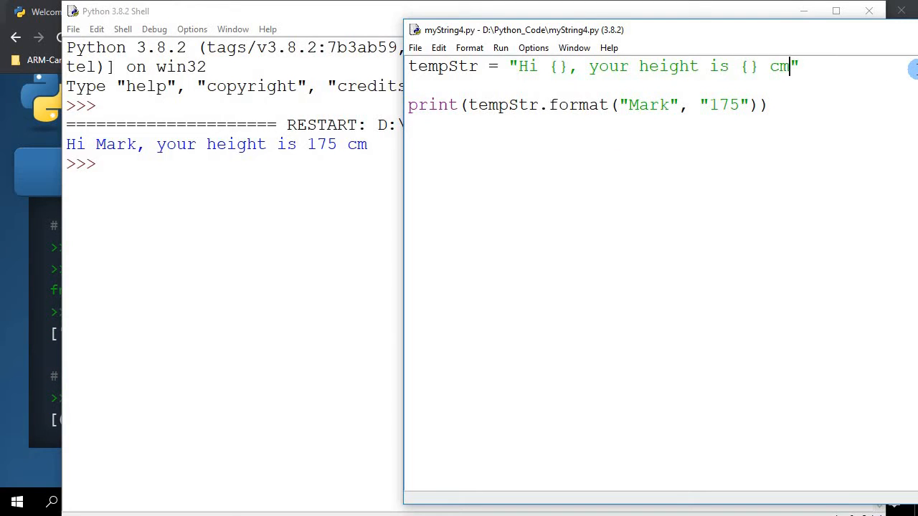
Append ', and your weight is {} kg' to tempStr and pass "69" as the third format value.
type(", and your weight is")
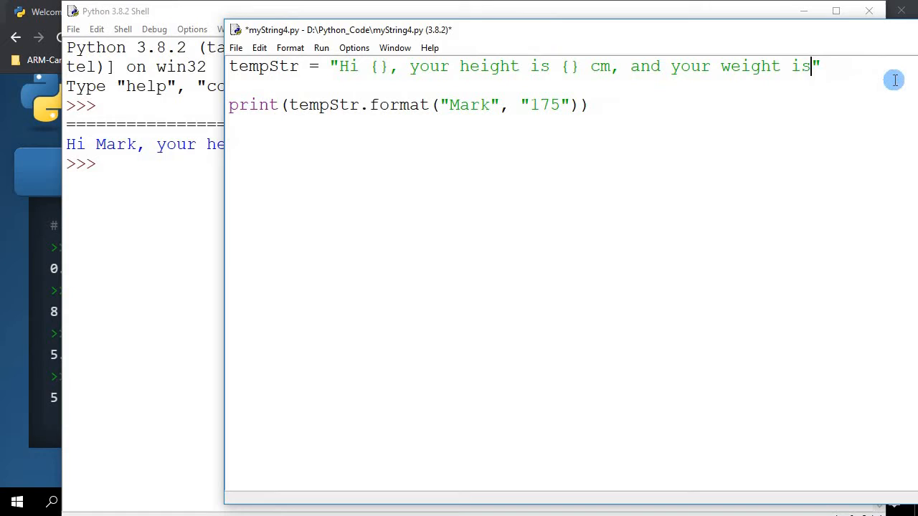
type("{}")
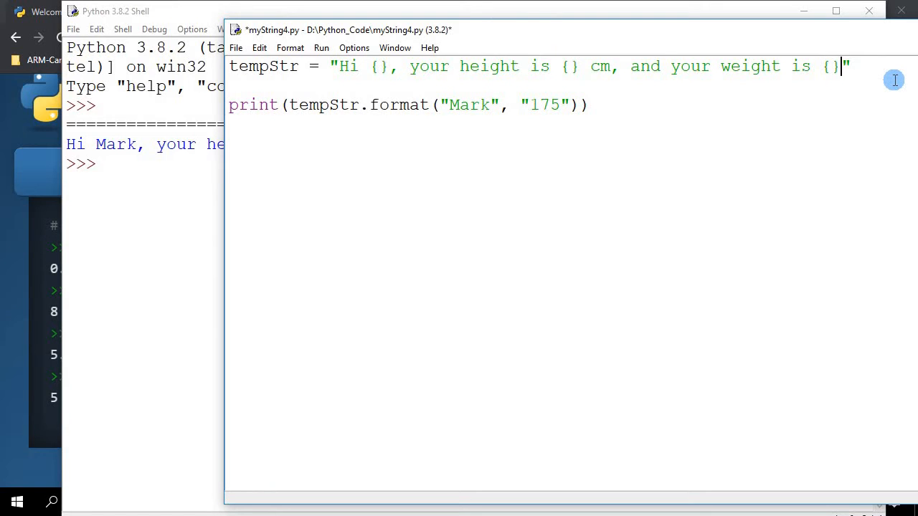
type("kg")
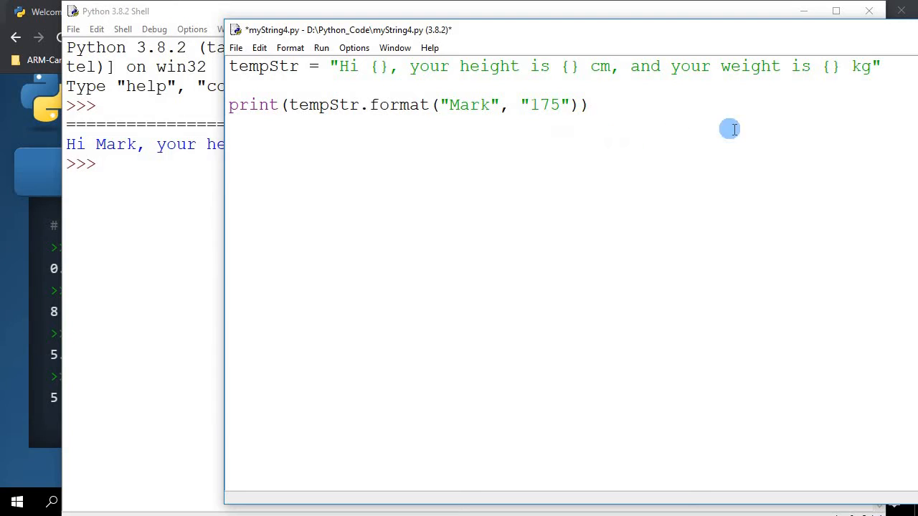
type(",")
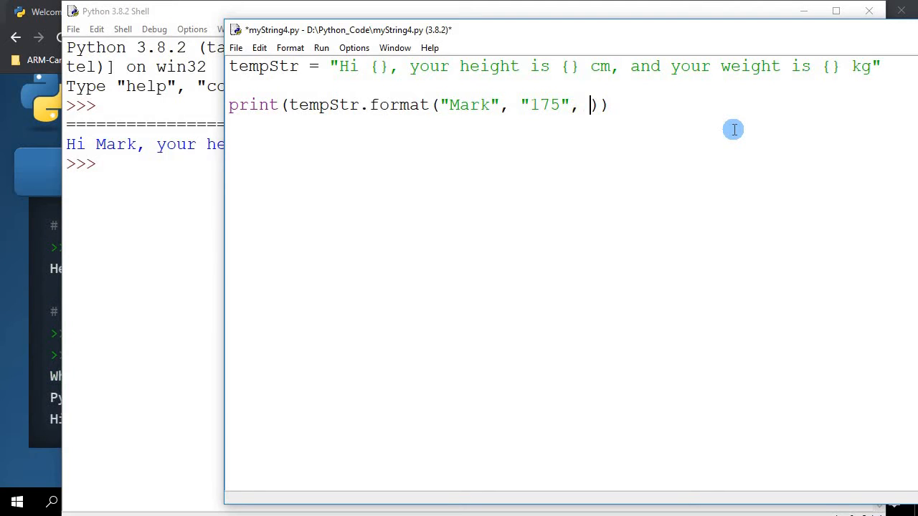
type("\"75")
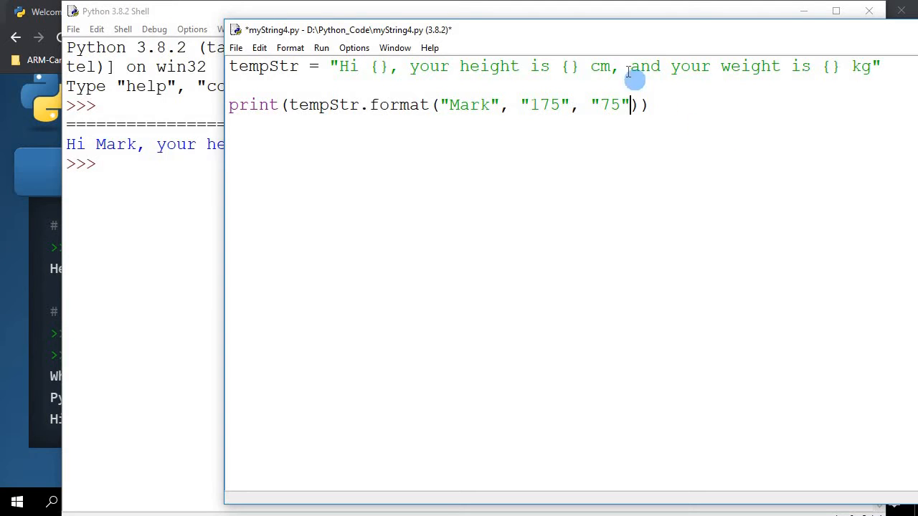
key("Backspace")
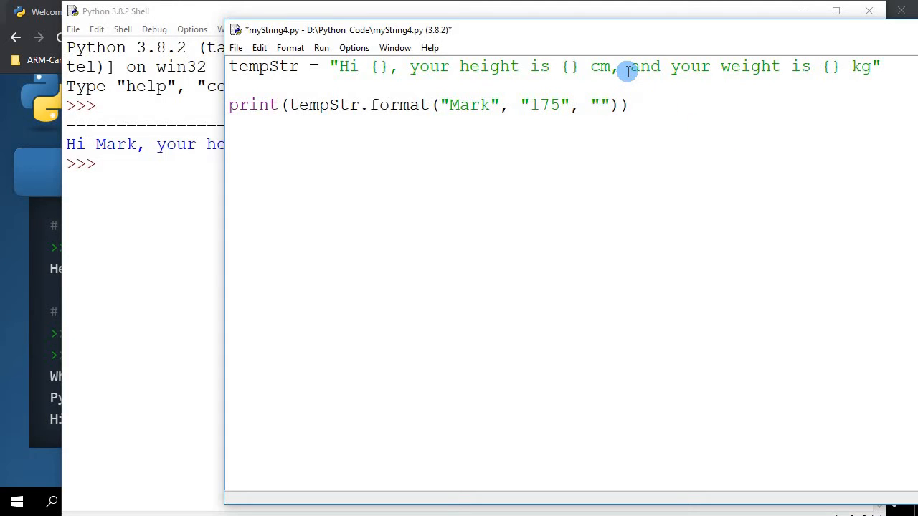
type("69")
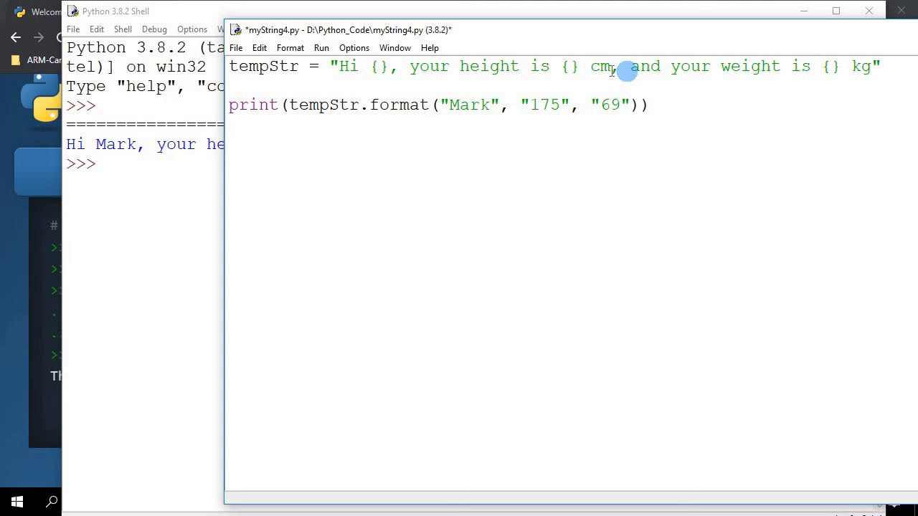
Run the module so the shell prints the sentence ending "your weight is 69 kg".
left_click(235, 47)
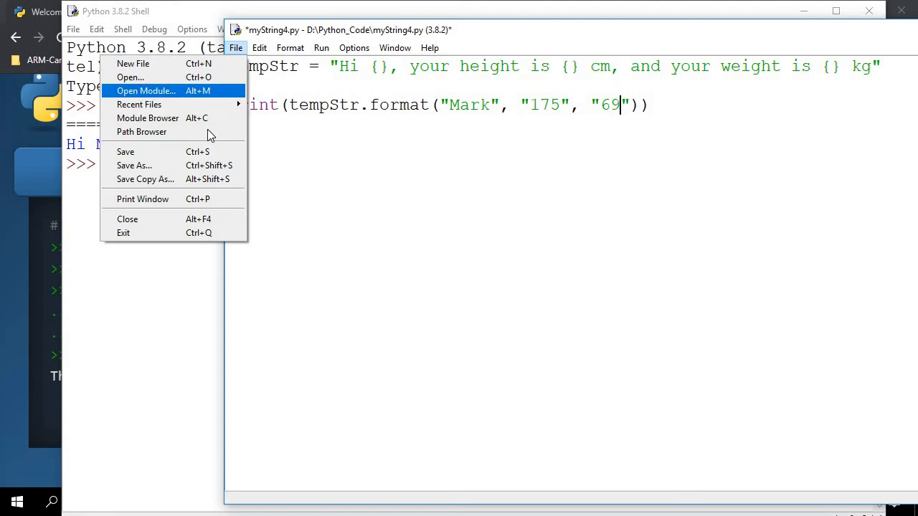
left_click(321, 47)
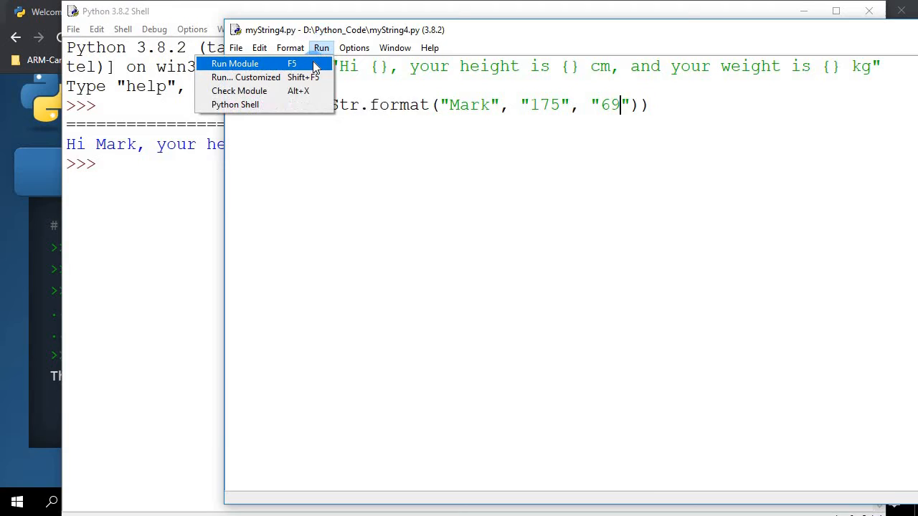
left_click(235, 64)
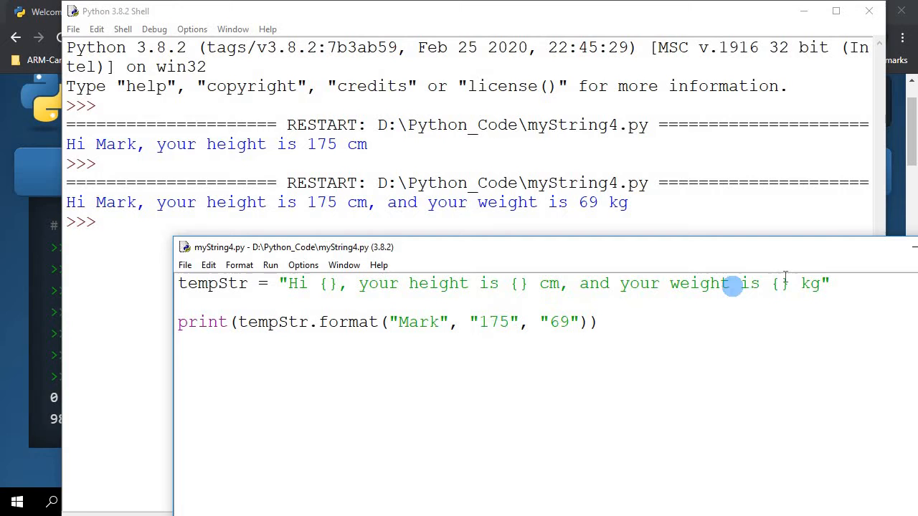
mouse_move(534, 275)
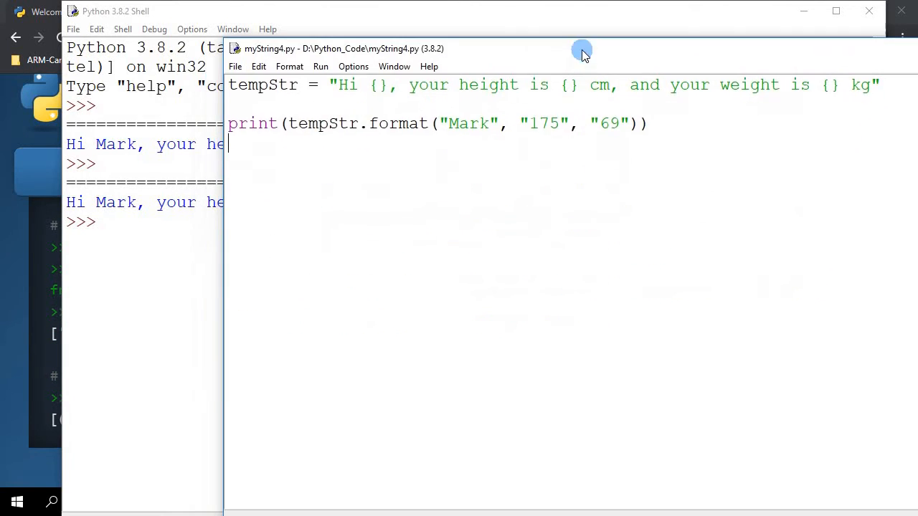
mouse_move(734, 169)
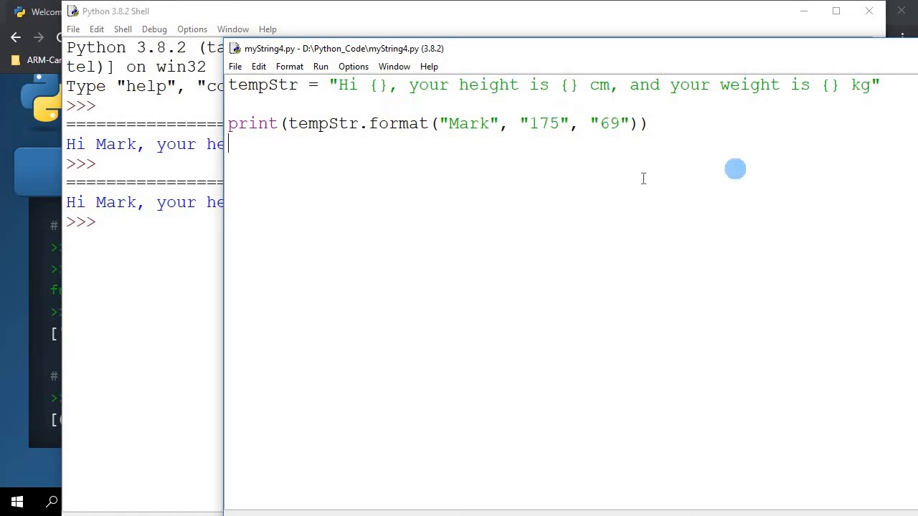
mouse_move(484, 144)
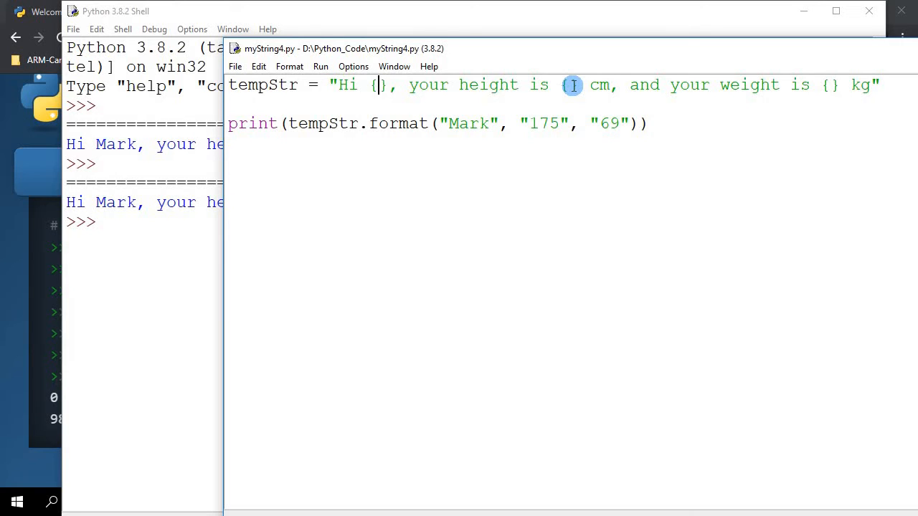
Use placeholders {name}, {ht}, {wt} with format(name = "Mark", ht = "175", wt = "69").
type("name")
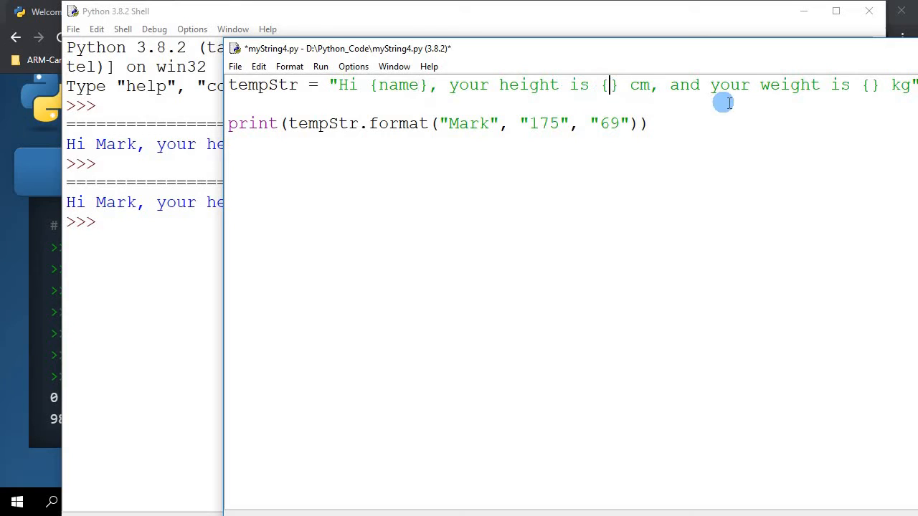
type("ht")
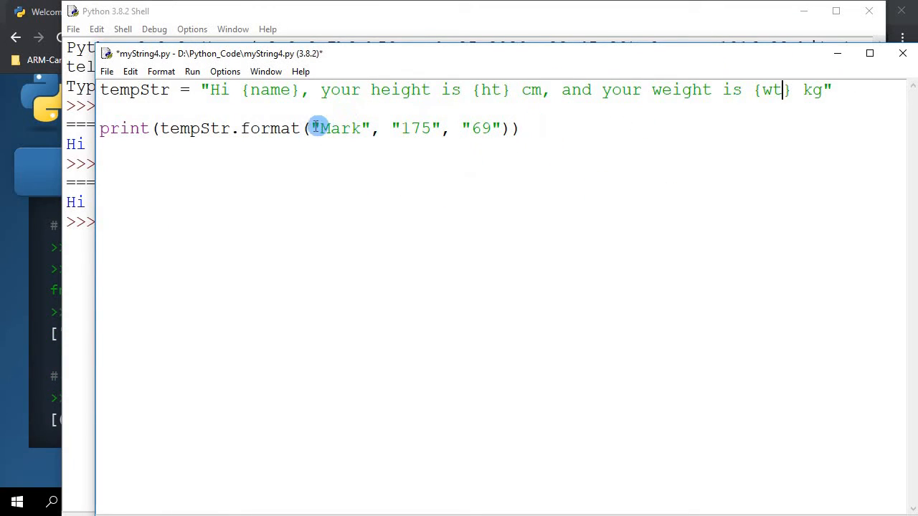
type("nam")
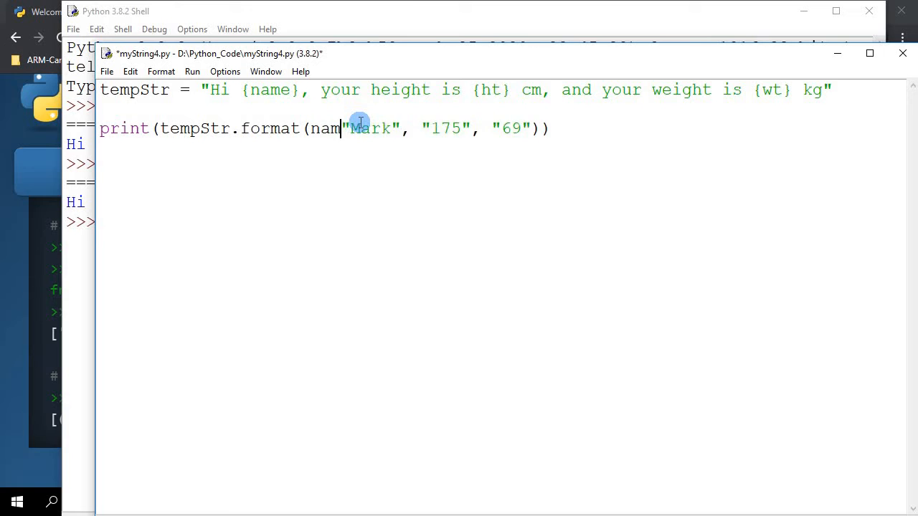
type("e =")
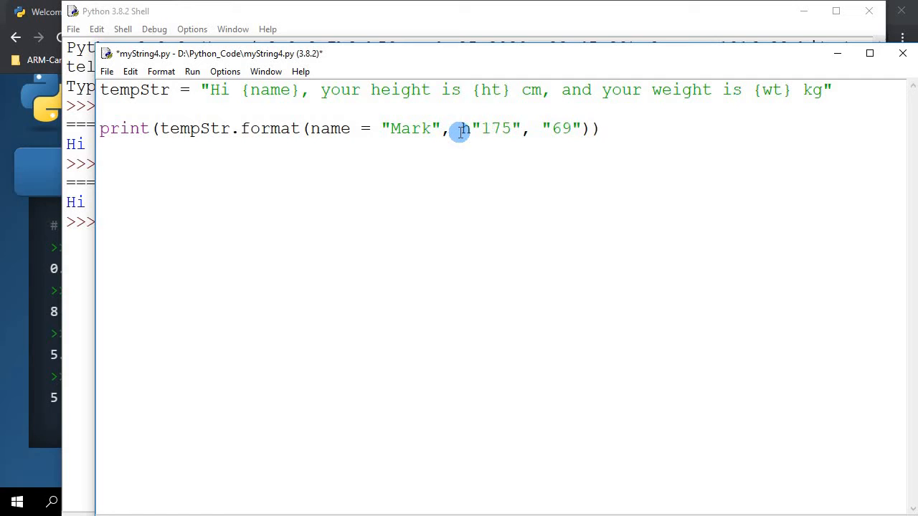
type("ht =")
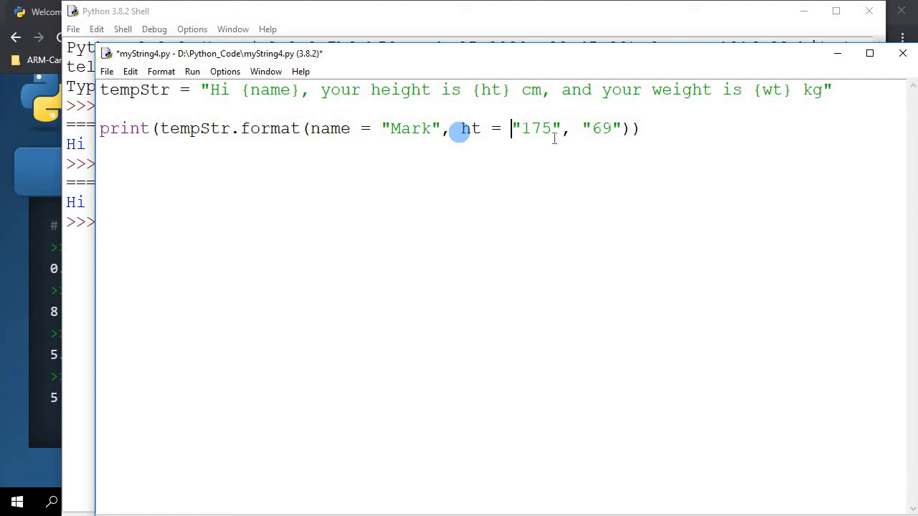
type("wt =")
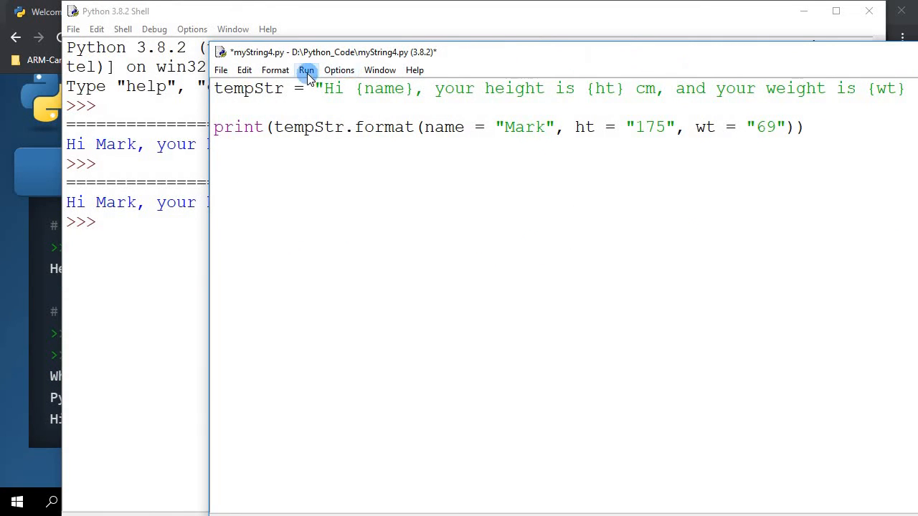
Run the module, agreeing to save first, so the shell reprints the 69 kg sentence.
left_click(307, 69)
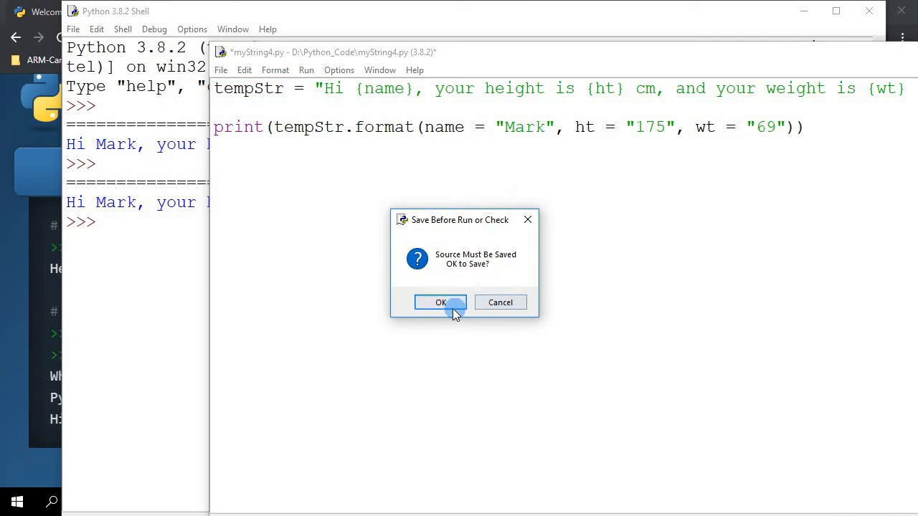
left_click(442, 301)
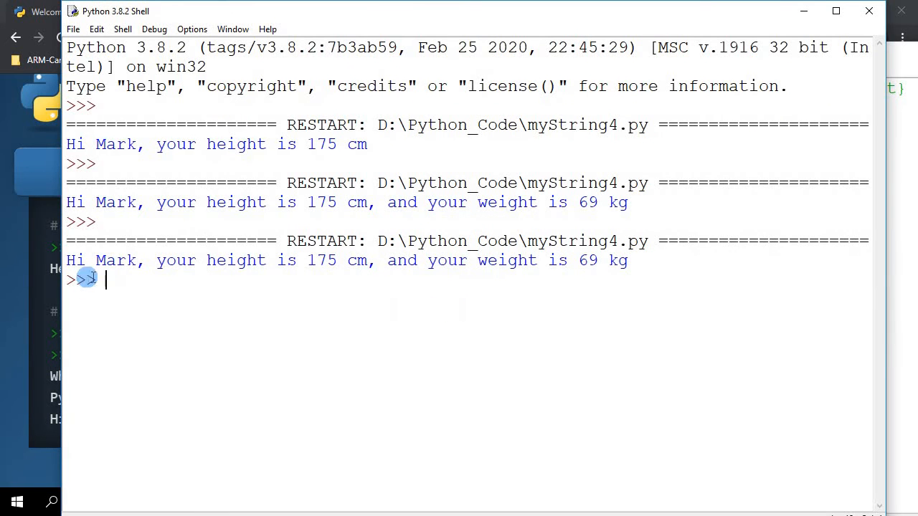
mouse_move(600, 261)
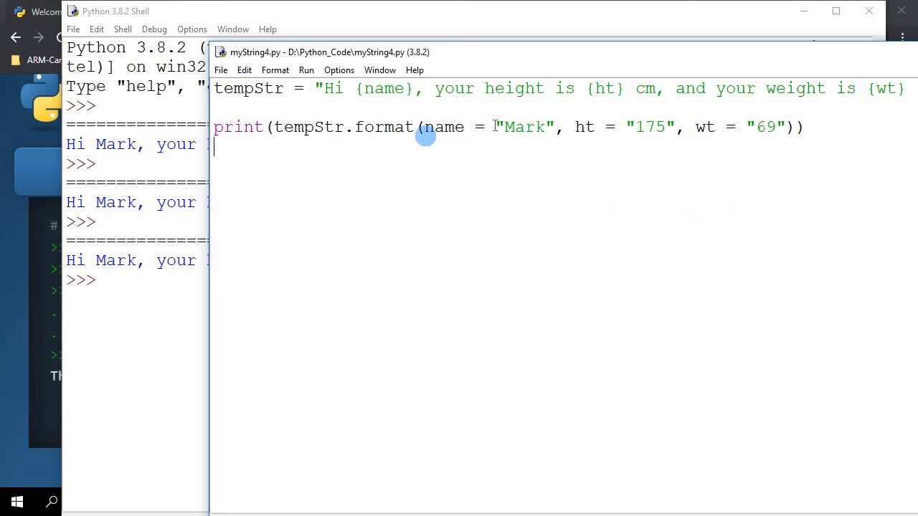
mouse_move(763, 135)
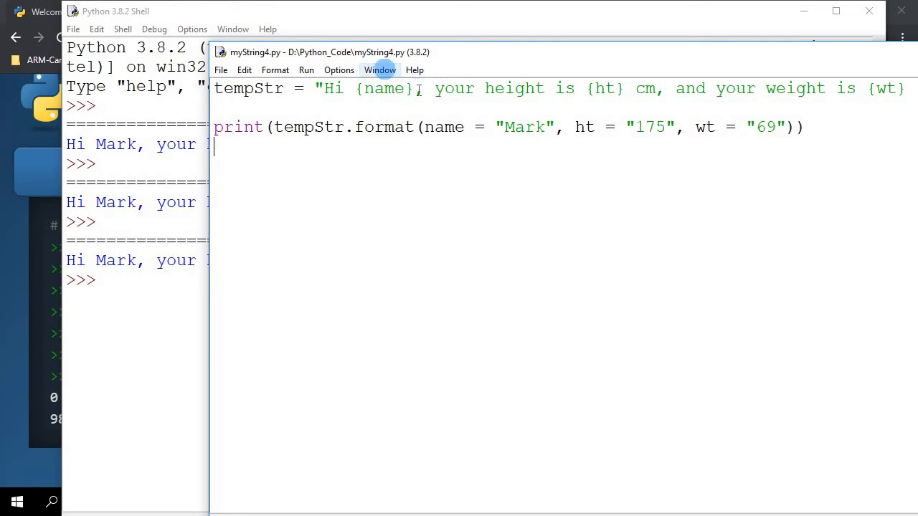
mouse_move(599, 80)
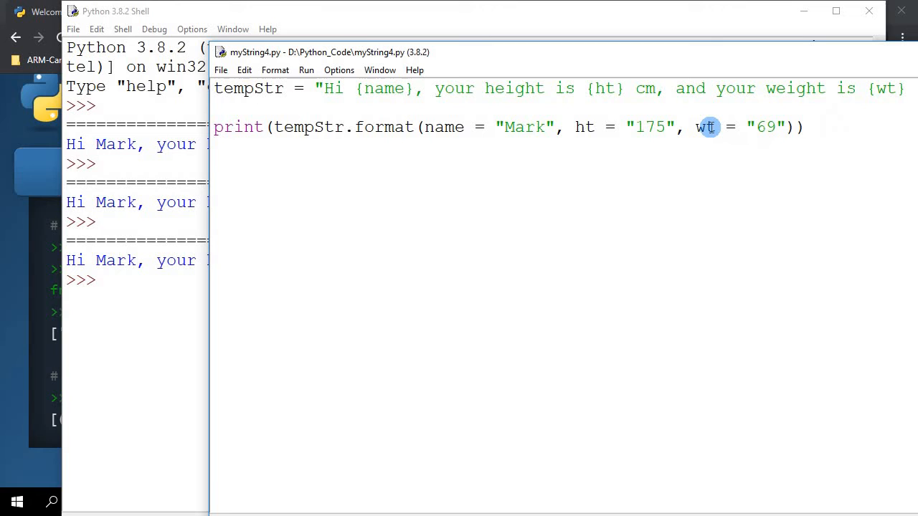
mouse_move(677, 132)
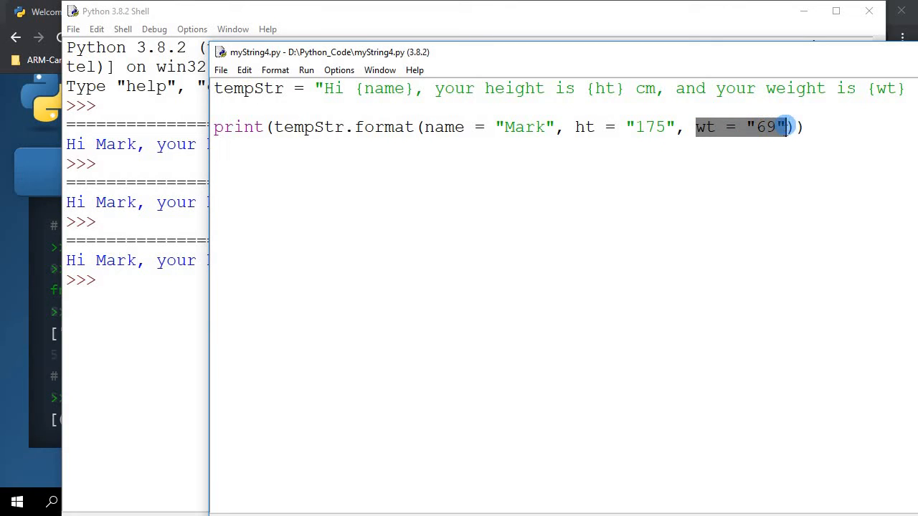
Reorder the format arguments to wt = "69", name = "Mark", ht = "175".
key("Delete")
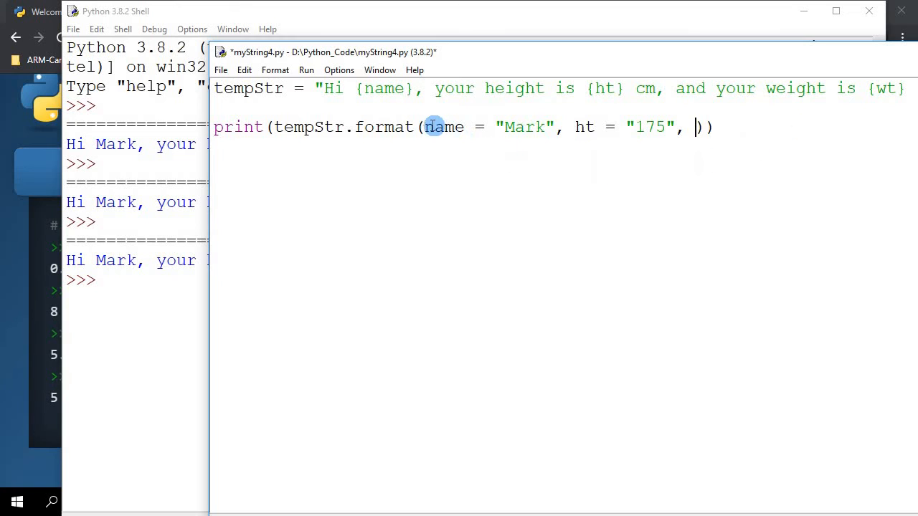
type("wt = \"69\"")
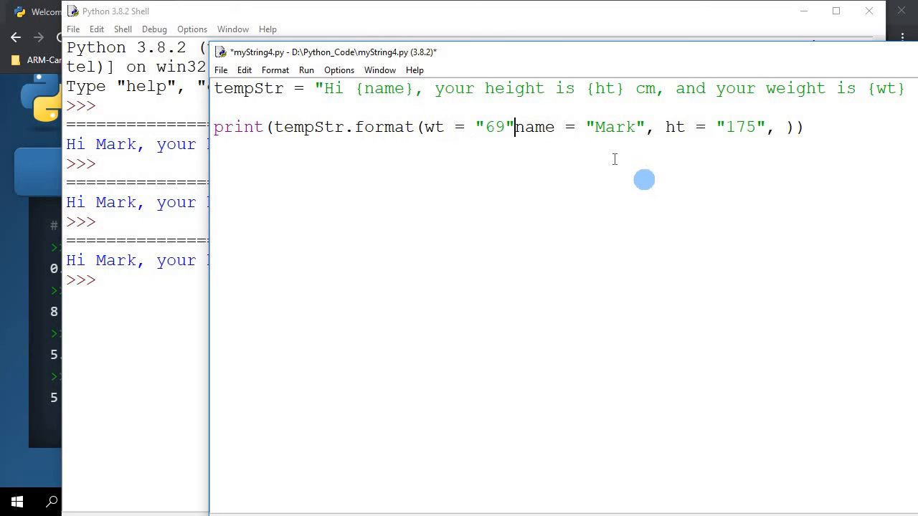
type("\", \"")
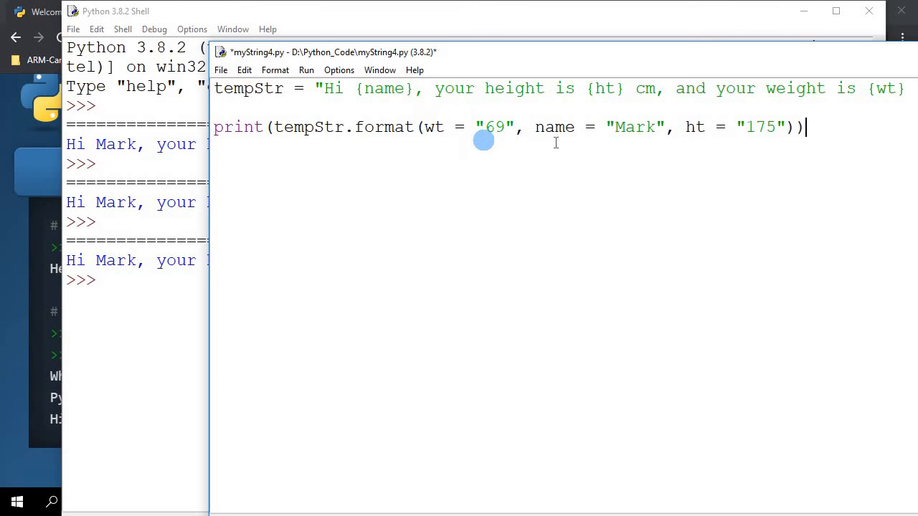
mouse_move(798, 120)
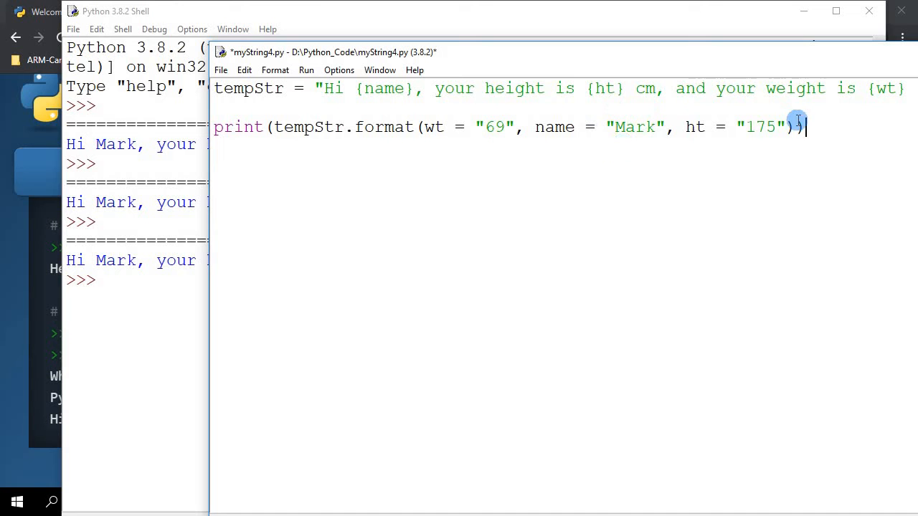
Run the reordered module and confirm the shell still prints the Mark 175 cm, 69 kg sentence.
left_click(307, 69)
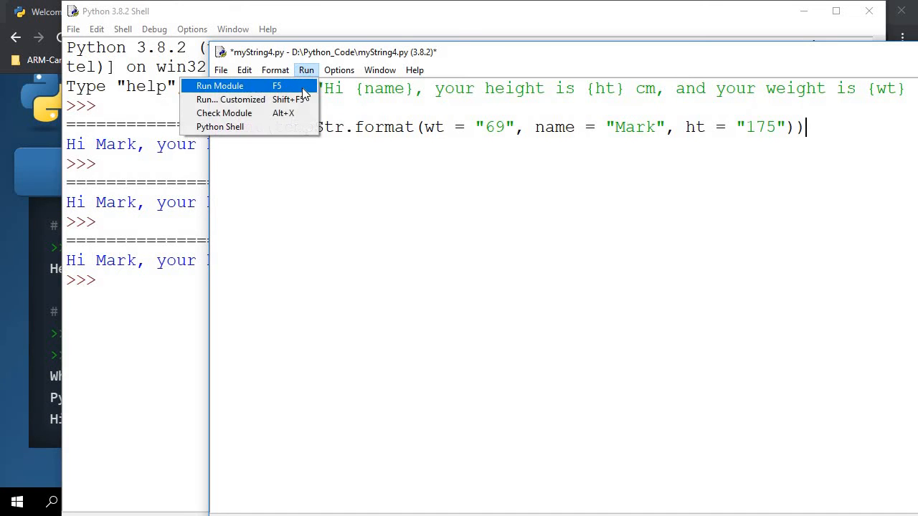
left_click(219, 86)
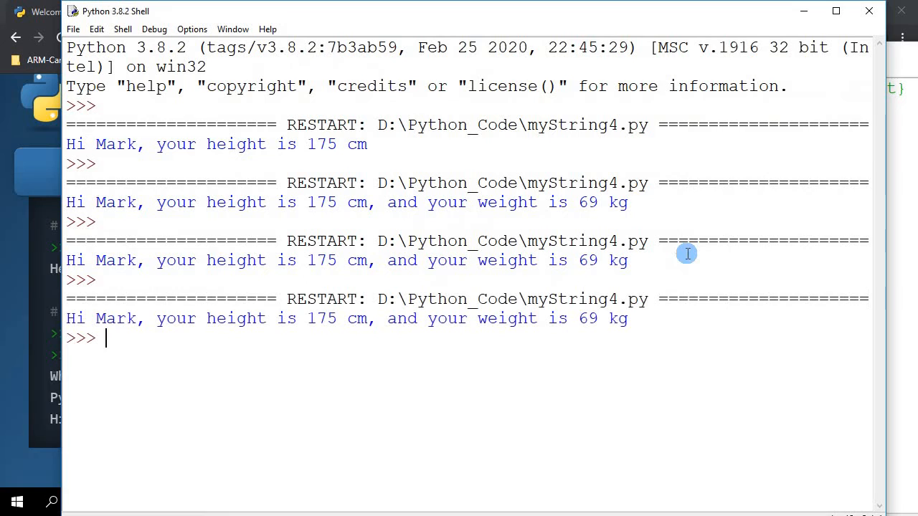
mouse_move(446, 334)
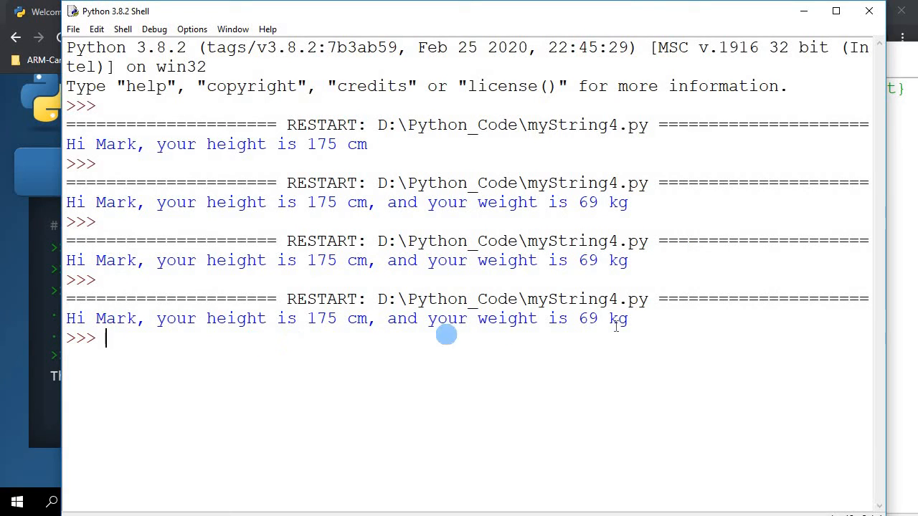
mouse_move(695, 321)
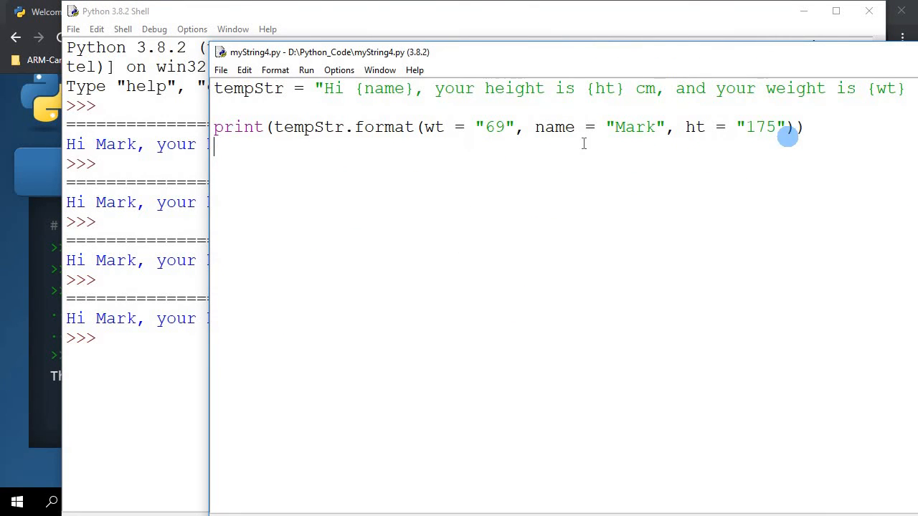
double_click(490, 126)
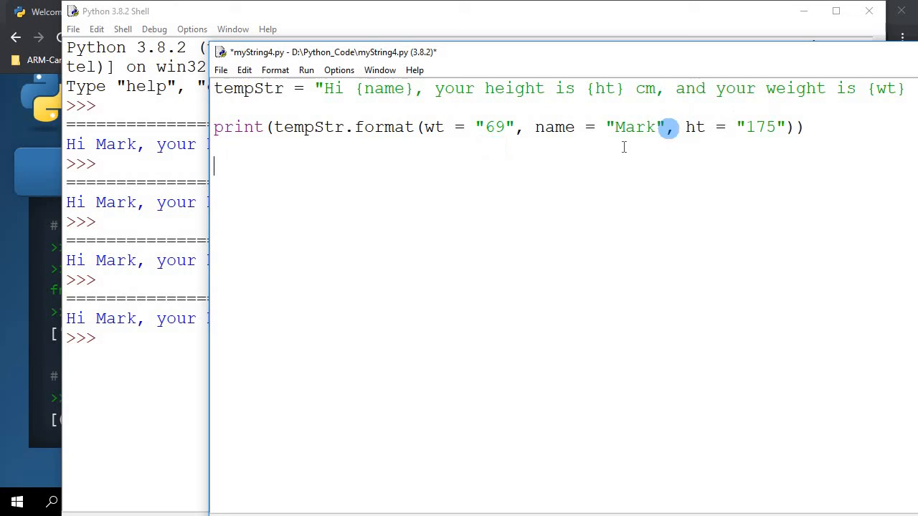
mouse_move(345, 228)
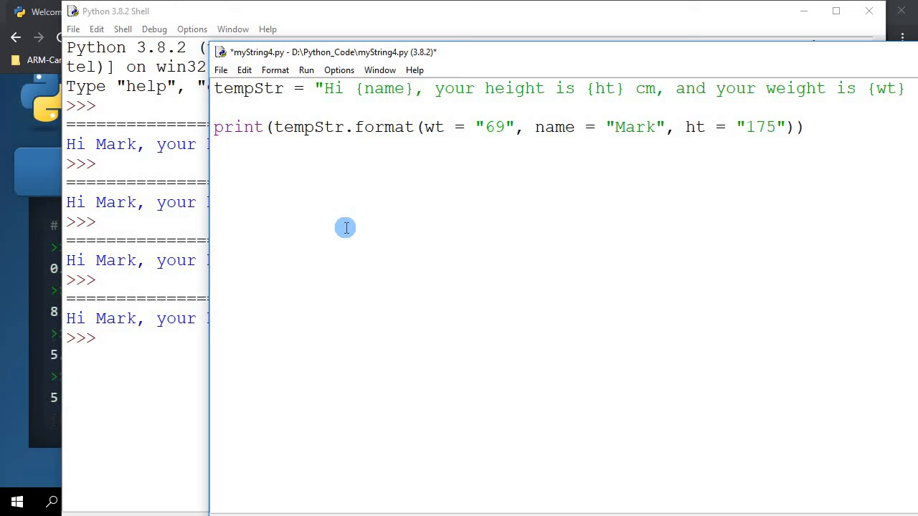
Define name1 = "John" and ht1 = "189" below the first print line.
type("name1")
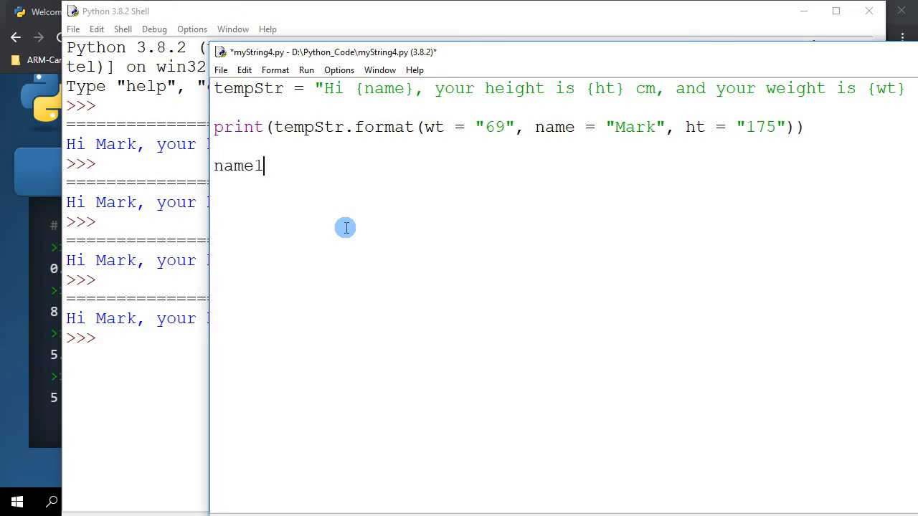
type("= \"Jo")
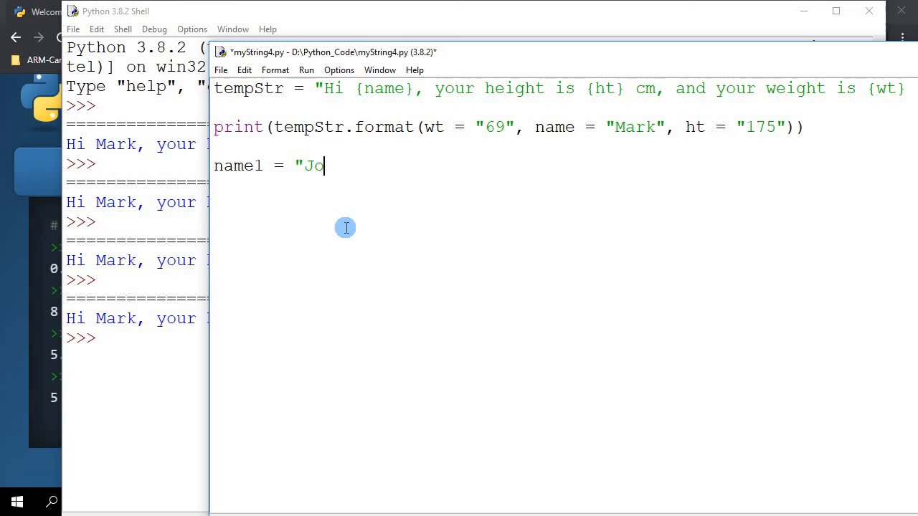
type("hn\"")
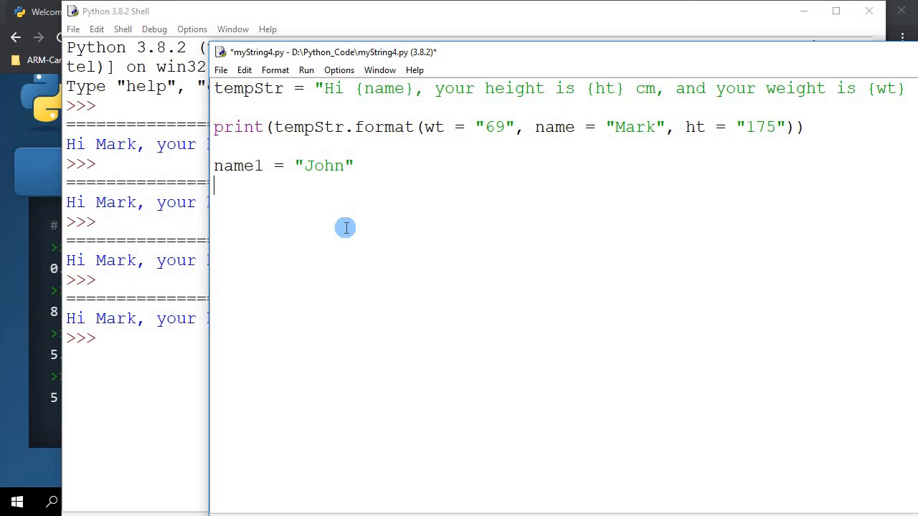
type("ht1 =")
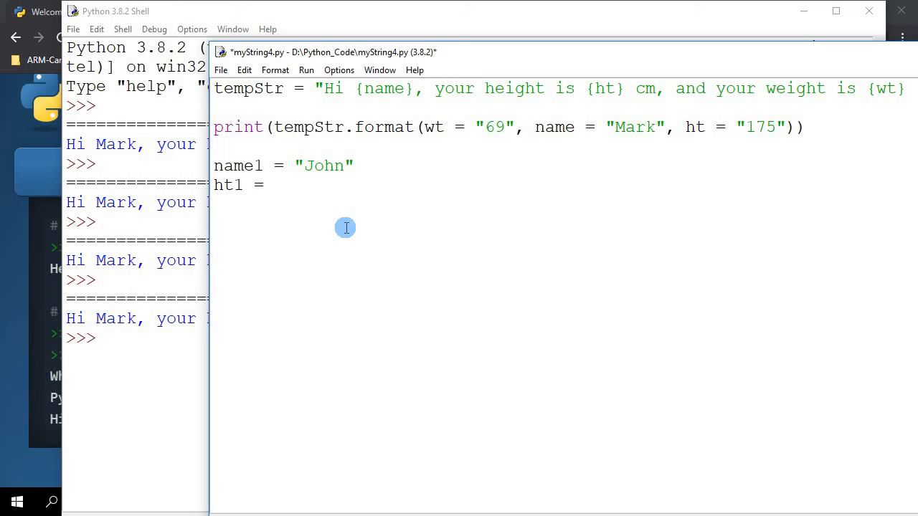
type("189")
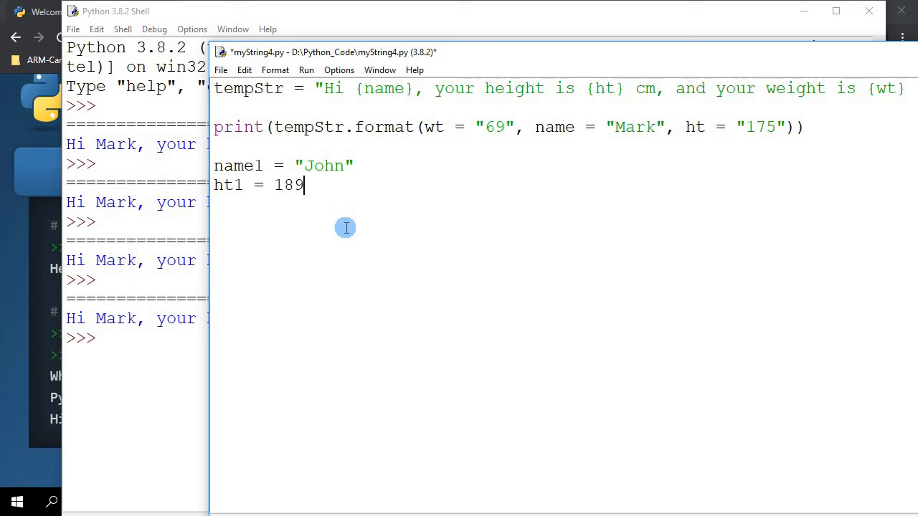
type("\"")
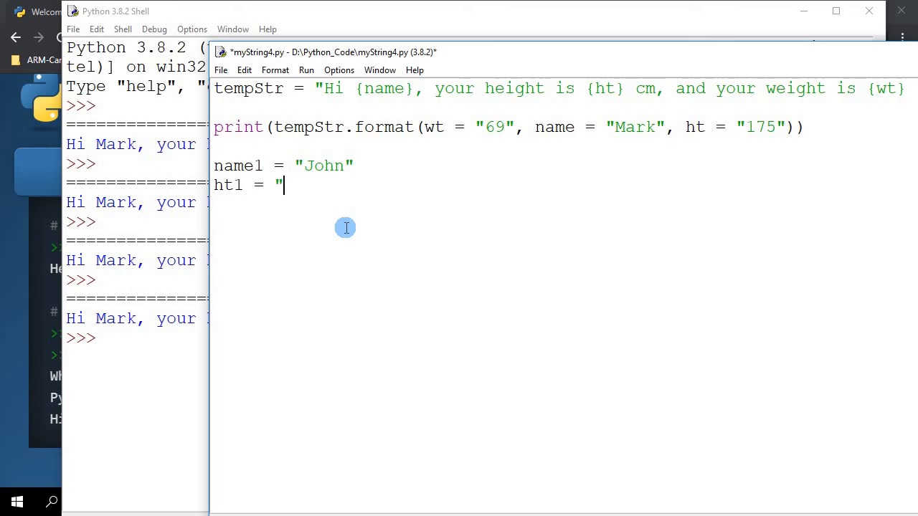
type("189\"")
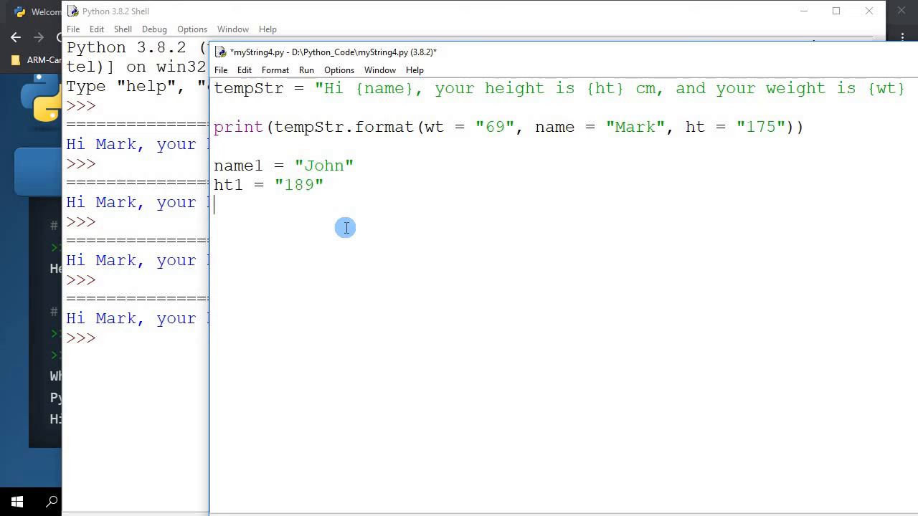
Define wt1 = "75", correcting the mistyped 65.
type("wt1 = \"")
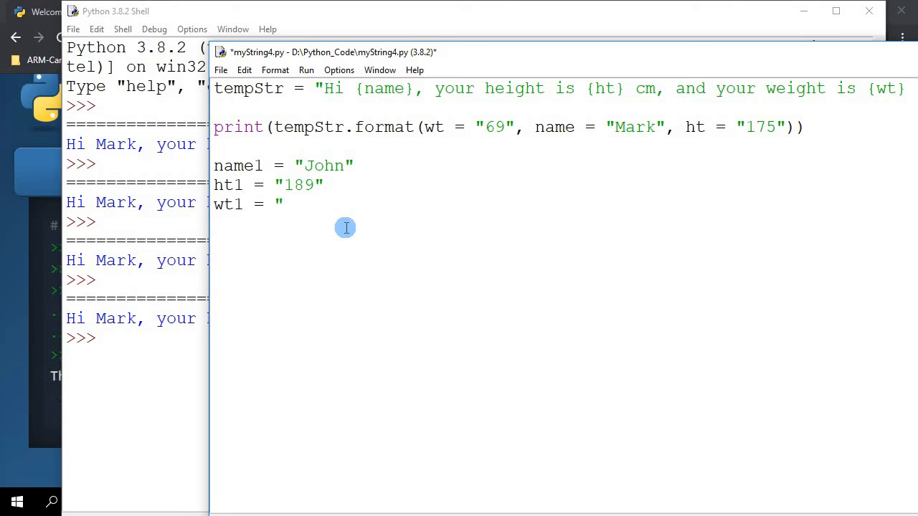
type("65\"")
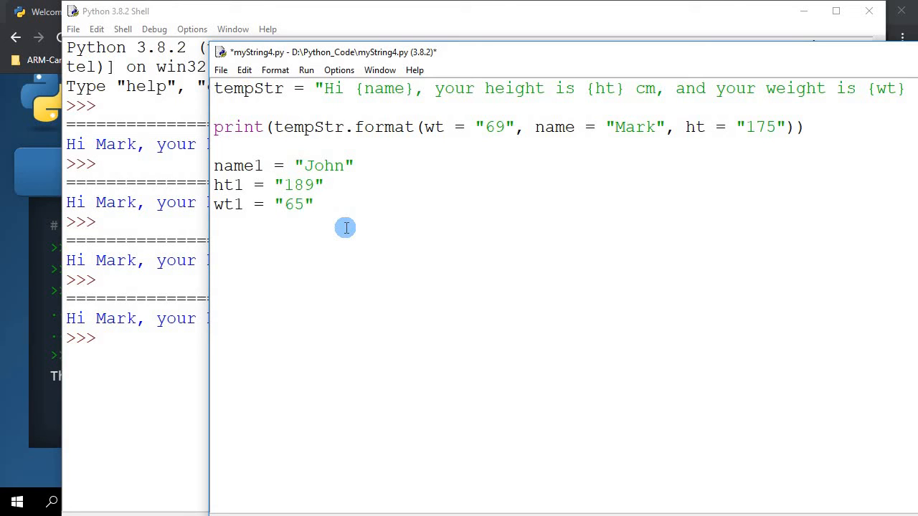
left_click(312, 204)
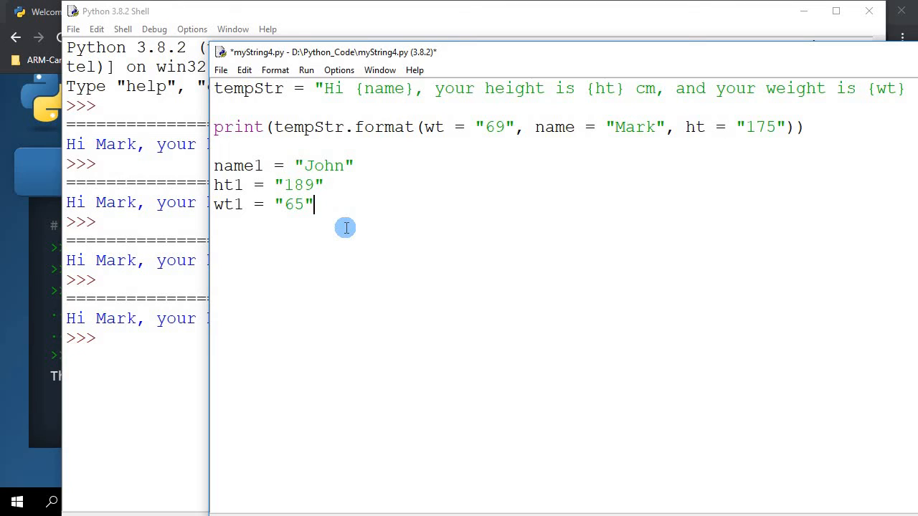
type("7")
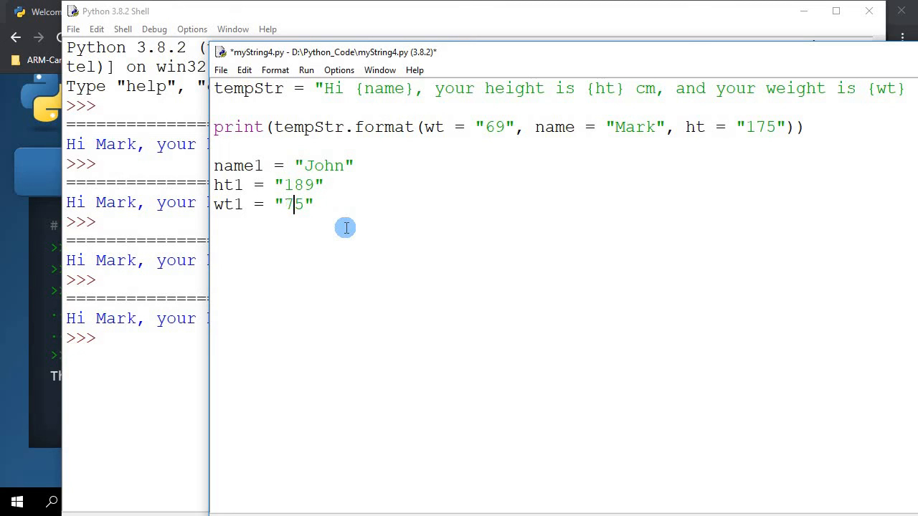
key("Return")
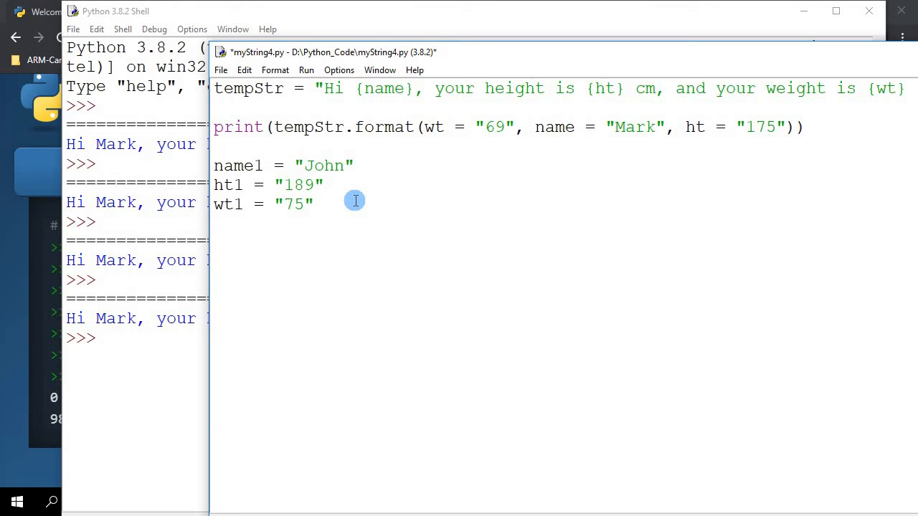
type("print.")
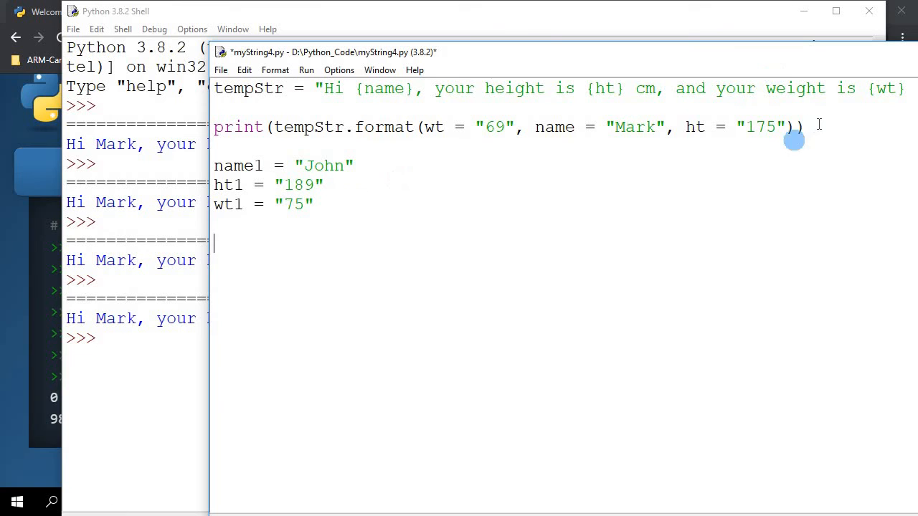
Add a second print calling tempStr.format(wt = wt1, name = name1, ht = ht1).
triple_click(502, 126)
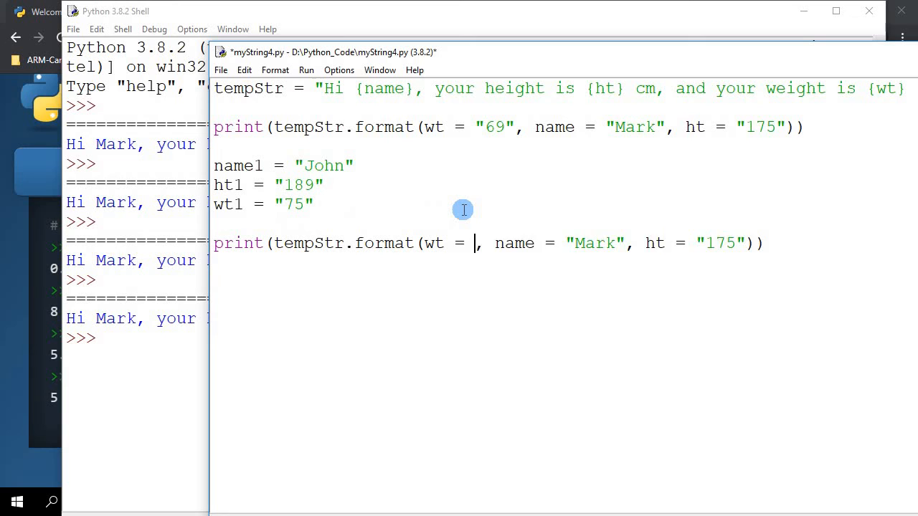
type("wt1")
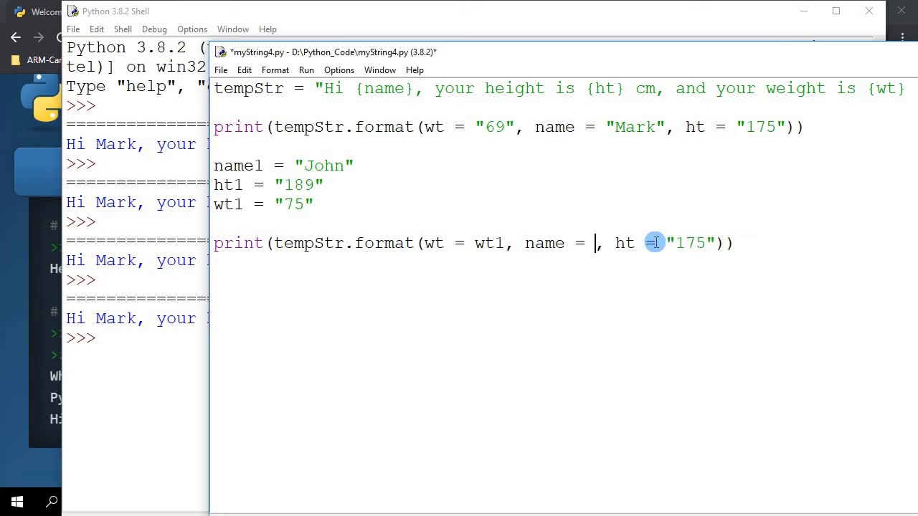
type("name1")
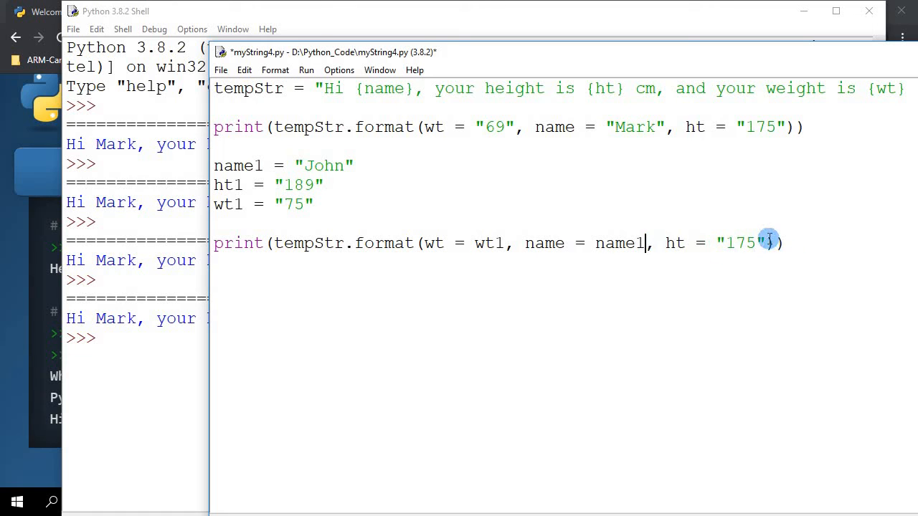
key("Backspace")
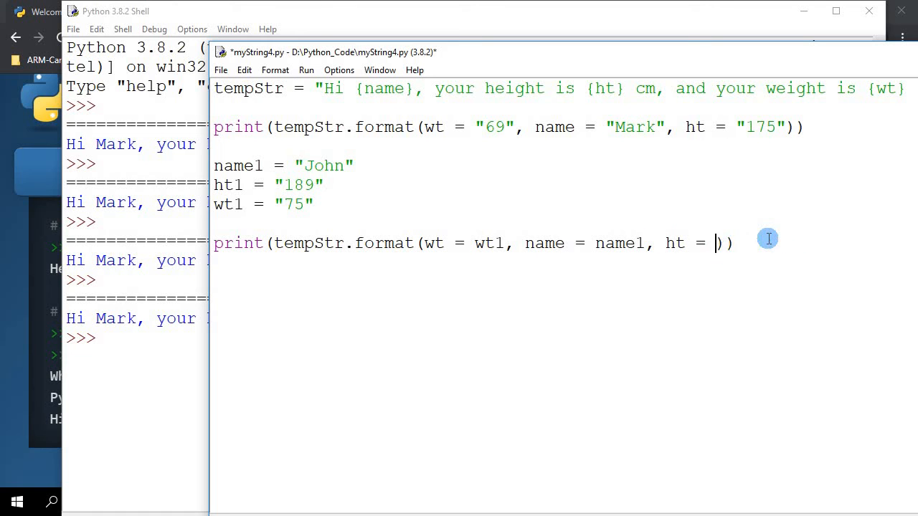
type("ht1")
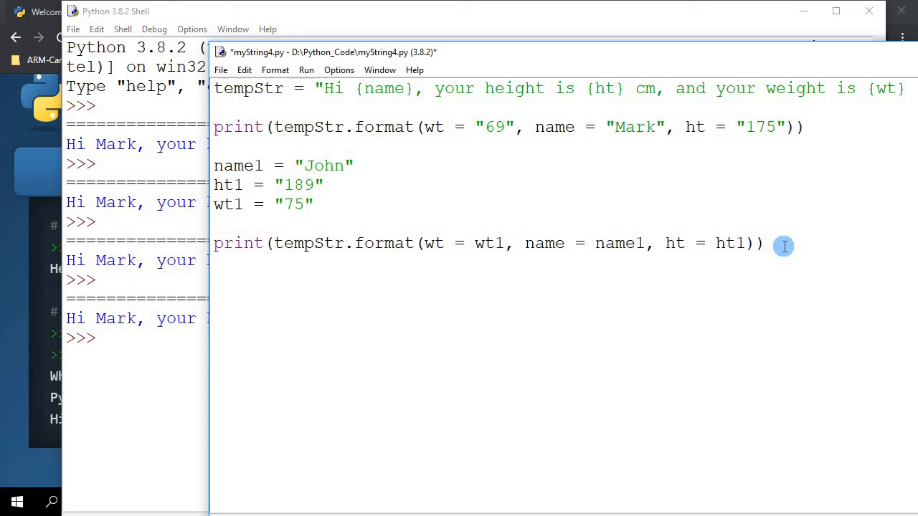
left_click(221, 69)
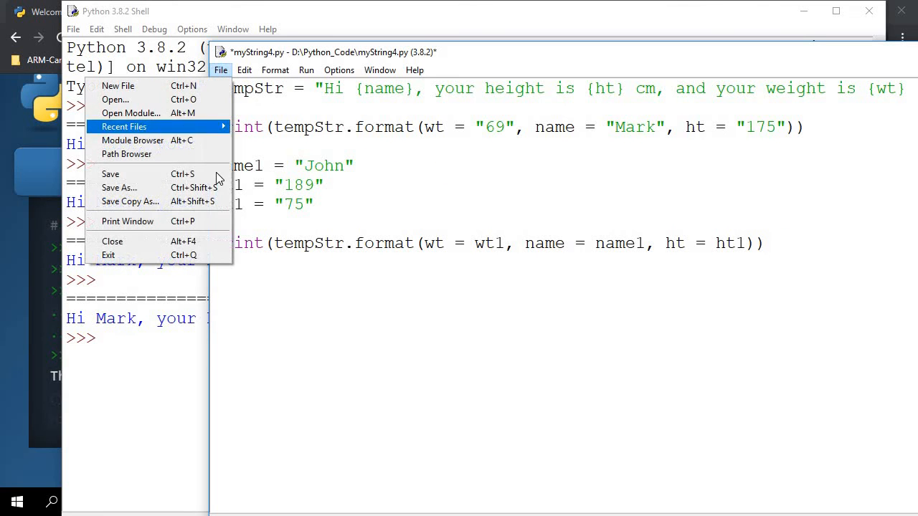
Save and run the module so the shell also prints John's 189 cm, 75 kg sentence.
left_click(307, 69)
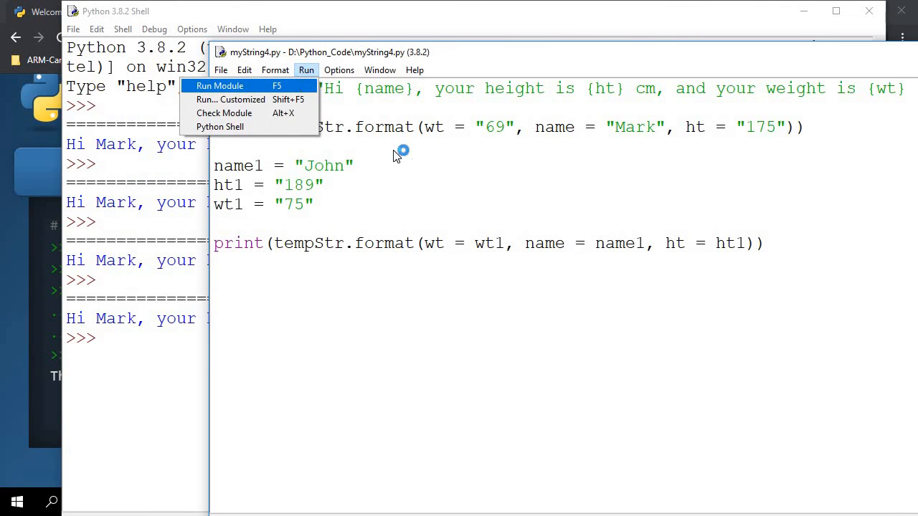
left_click(220, 86)
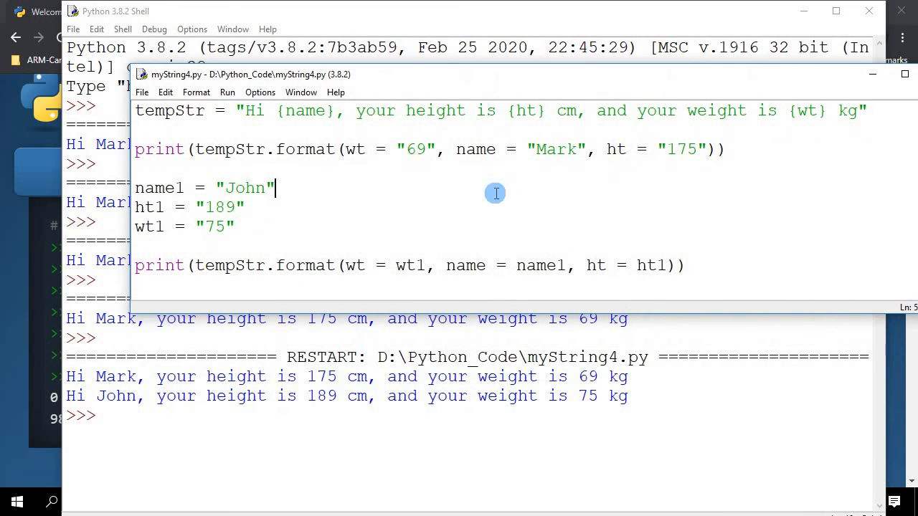
mouse_move(245, 183)
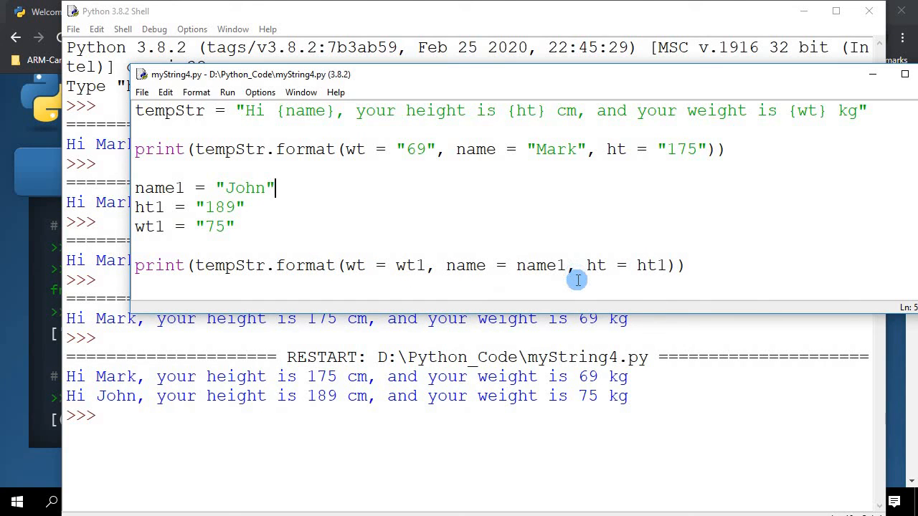
mouse_move(310, 285)
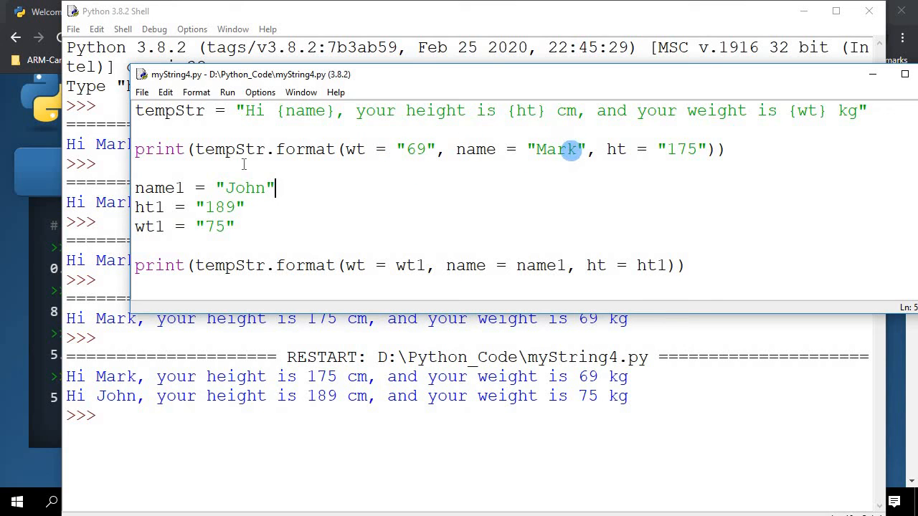
mouse_move(340, 167)
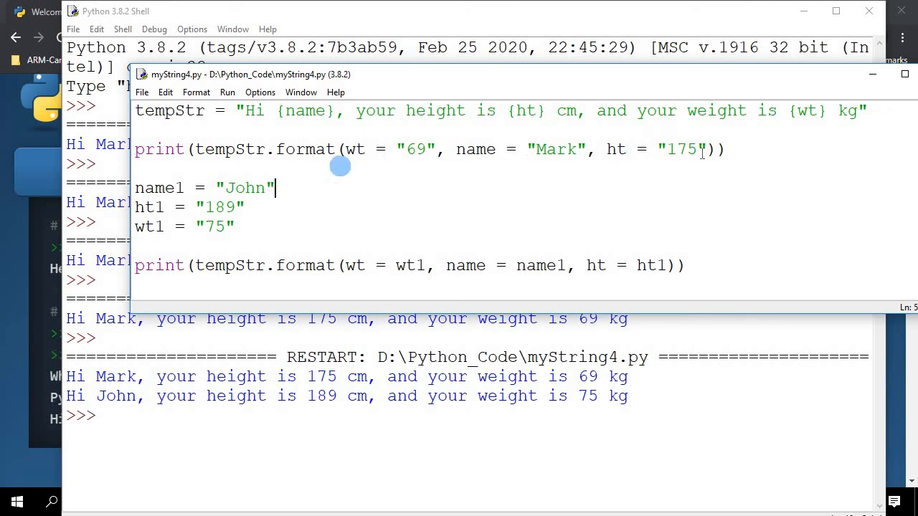
mouse_move(361, 275)
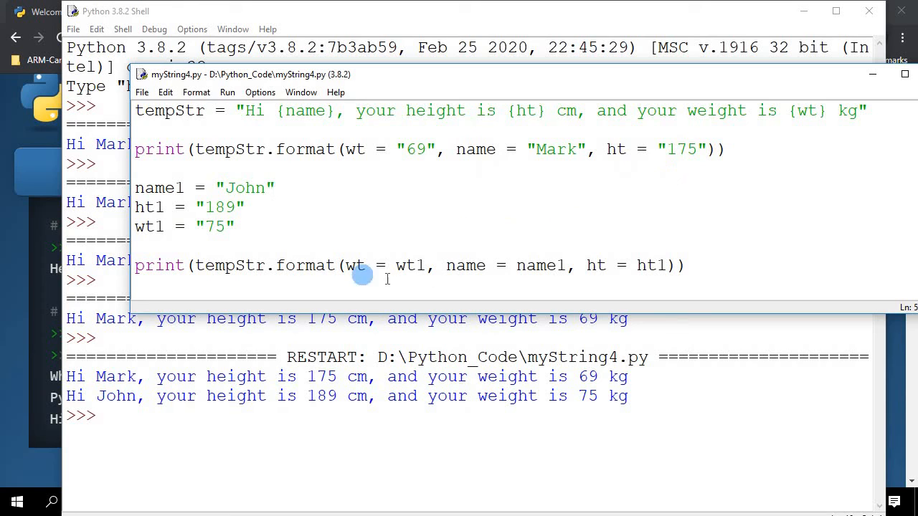
mouse_move(250, 224)
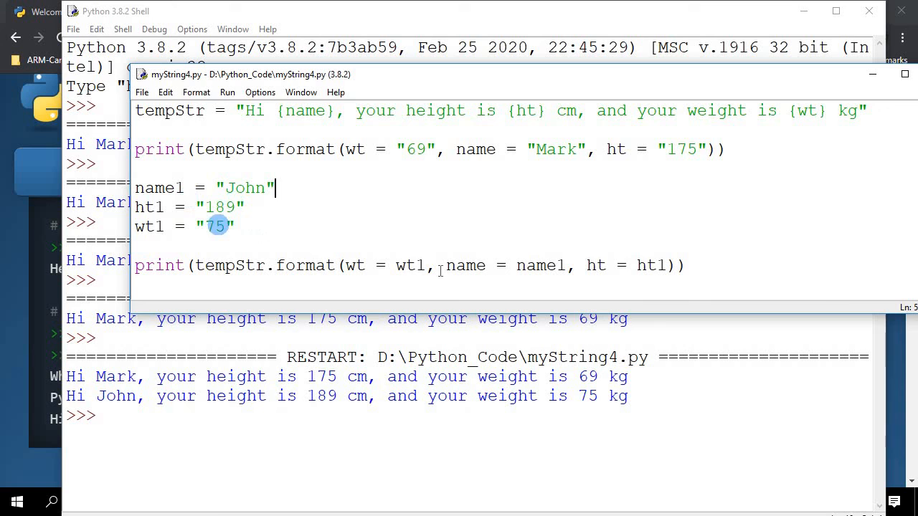
mouse_move(658, 276)
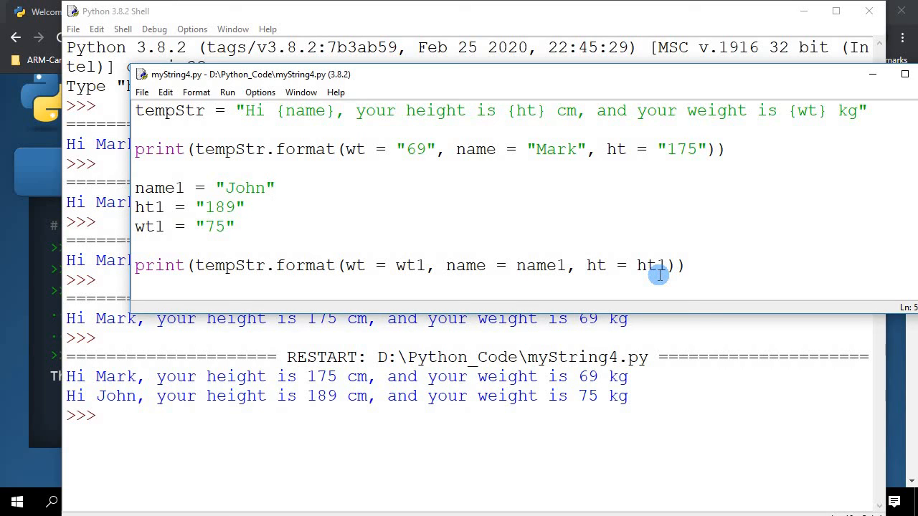
left_click(274, 186)
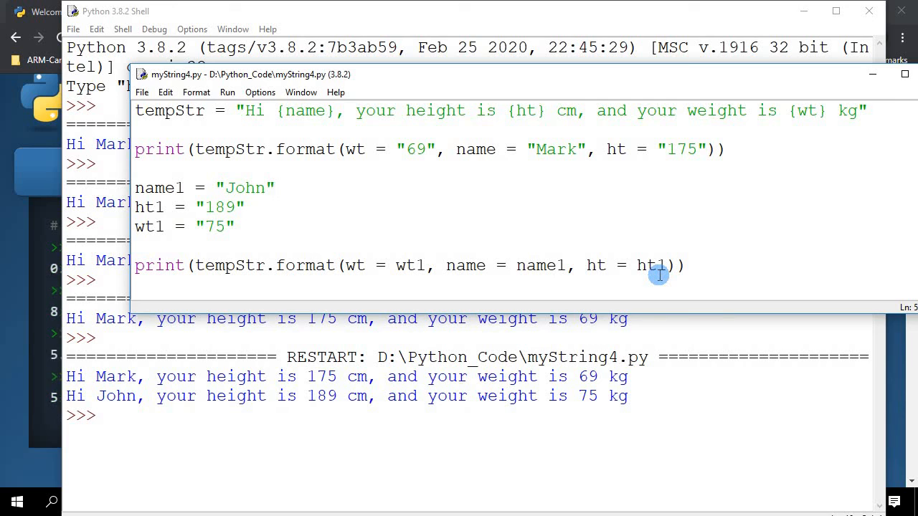
left_click(274, 187)
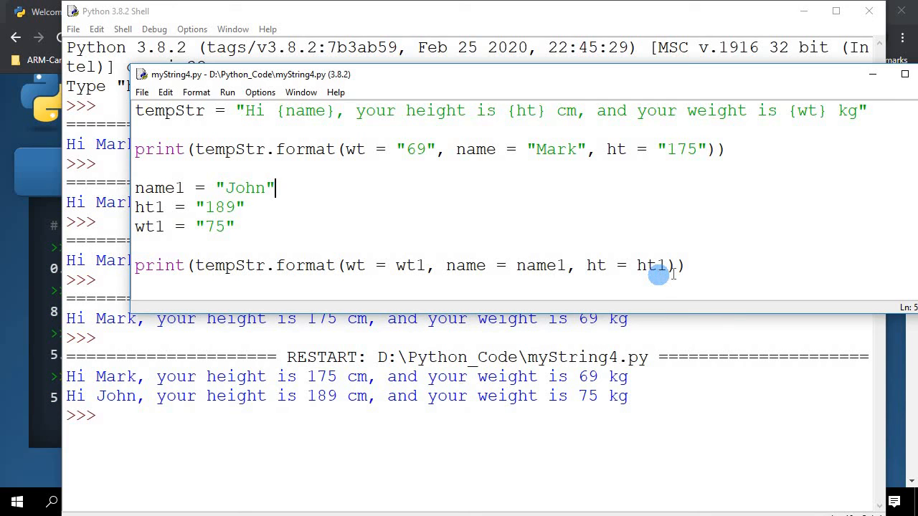